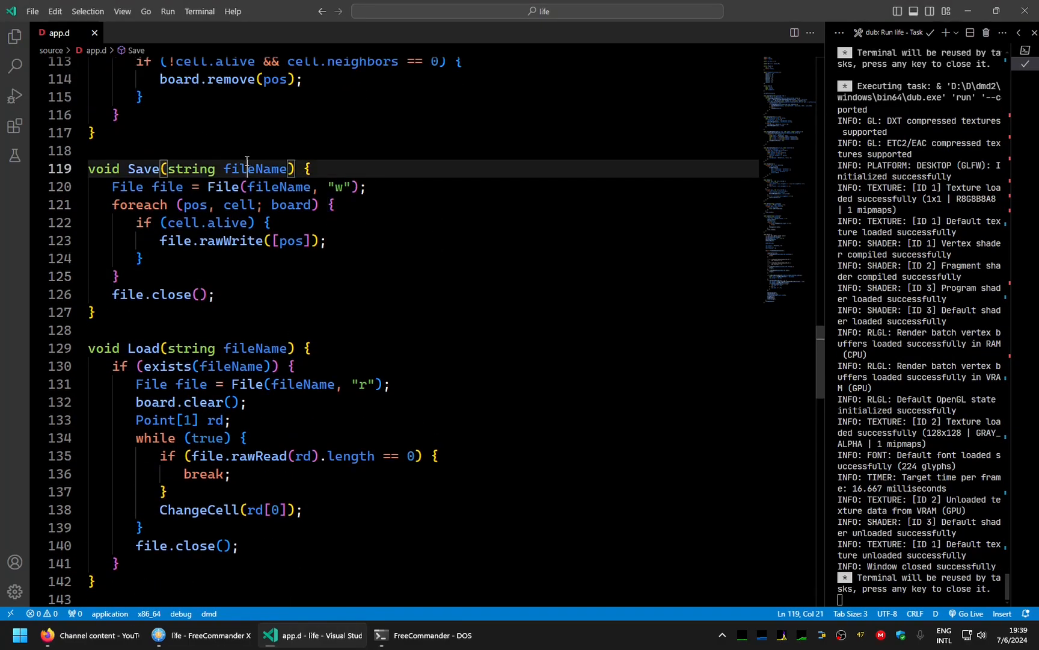
Declare the bool loading and saving flags, both initialised to false
double_click(255, 168)
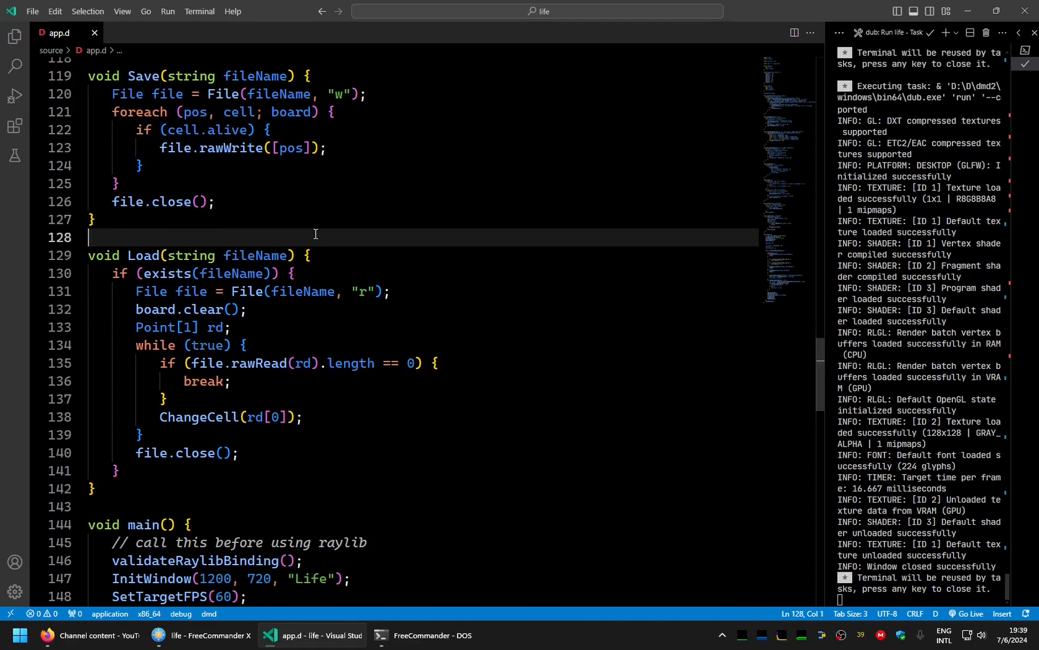
scroll(up, 3)
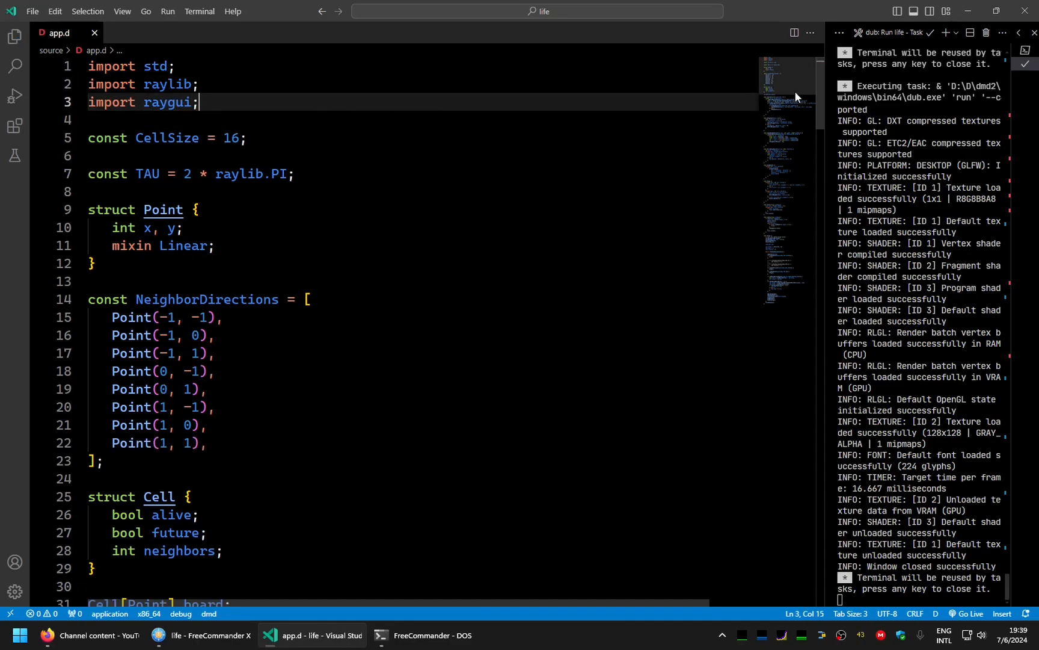
scroll(down, 3)
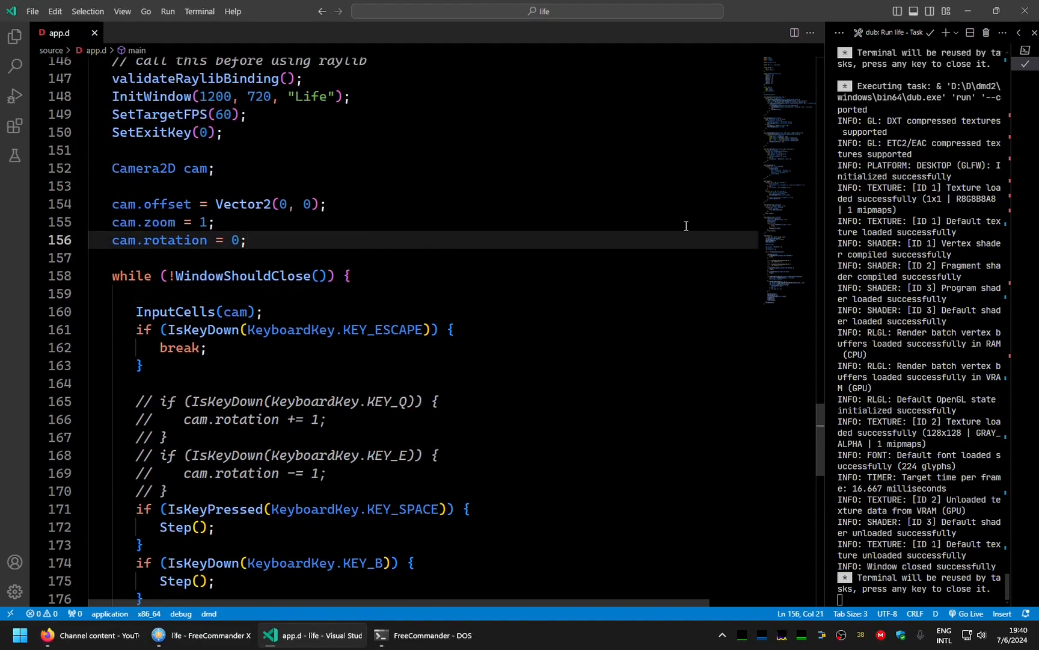
text(bool loading = false;)
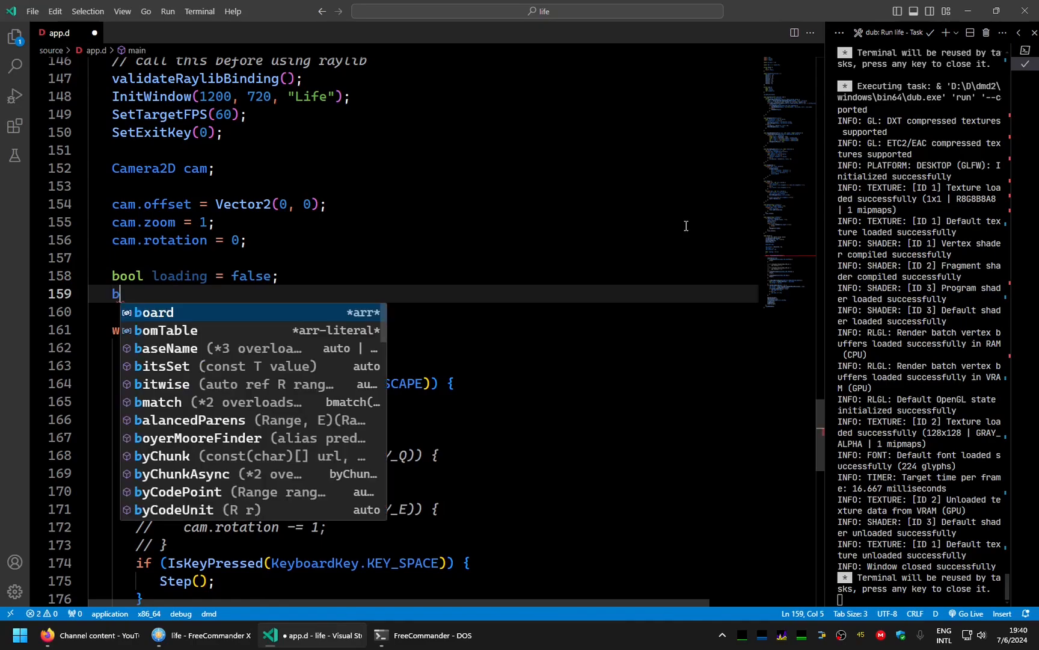
text(ool saving = f)
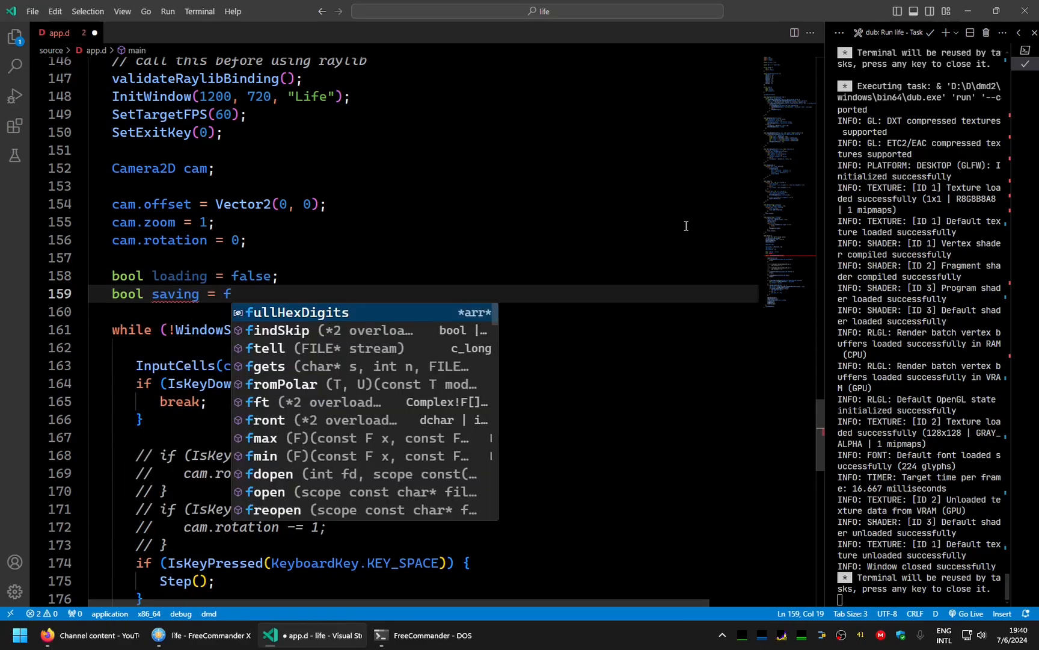
text(alse;)
text(loading = true;)
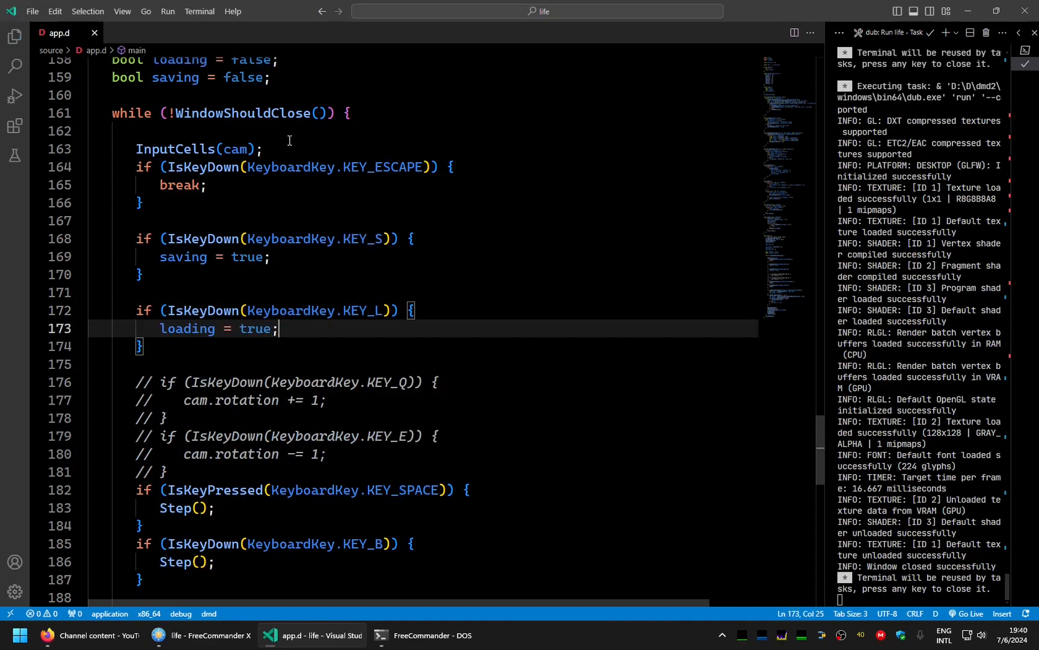
Wrap the input handling in if (!saving && !loading)
key(enter)
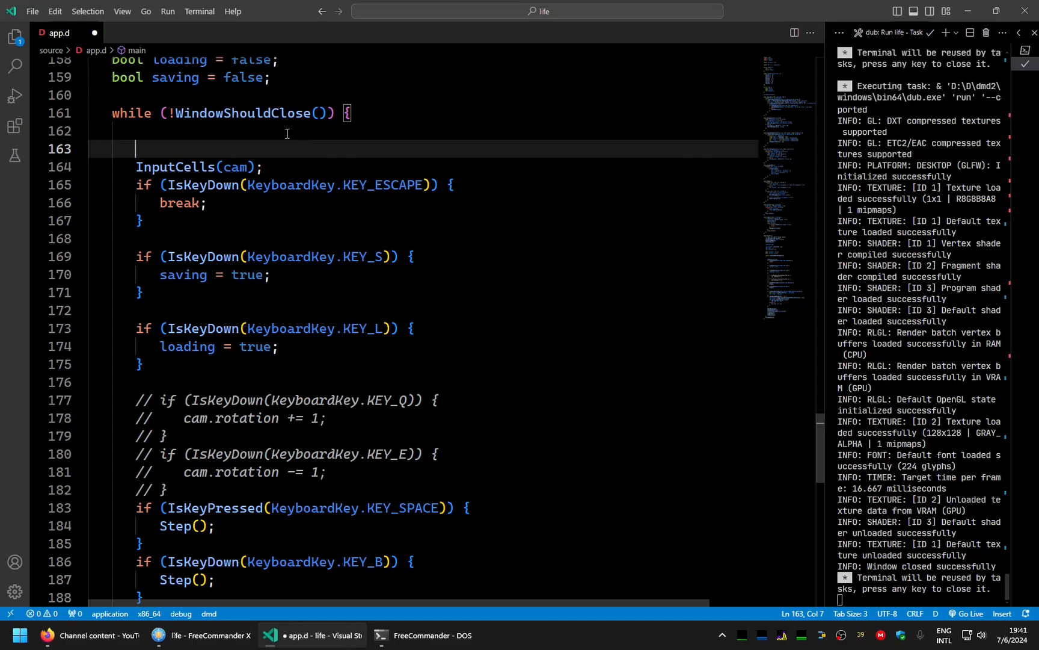
scroll(down, 3)
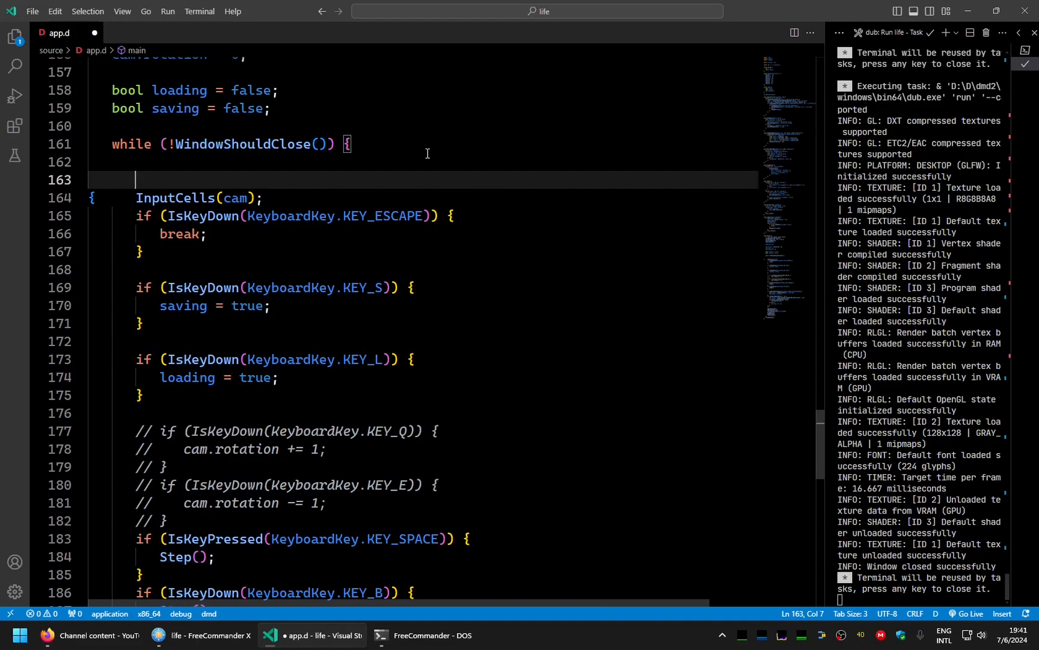
text(if (!saving && !loading) {)
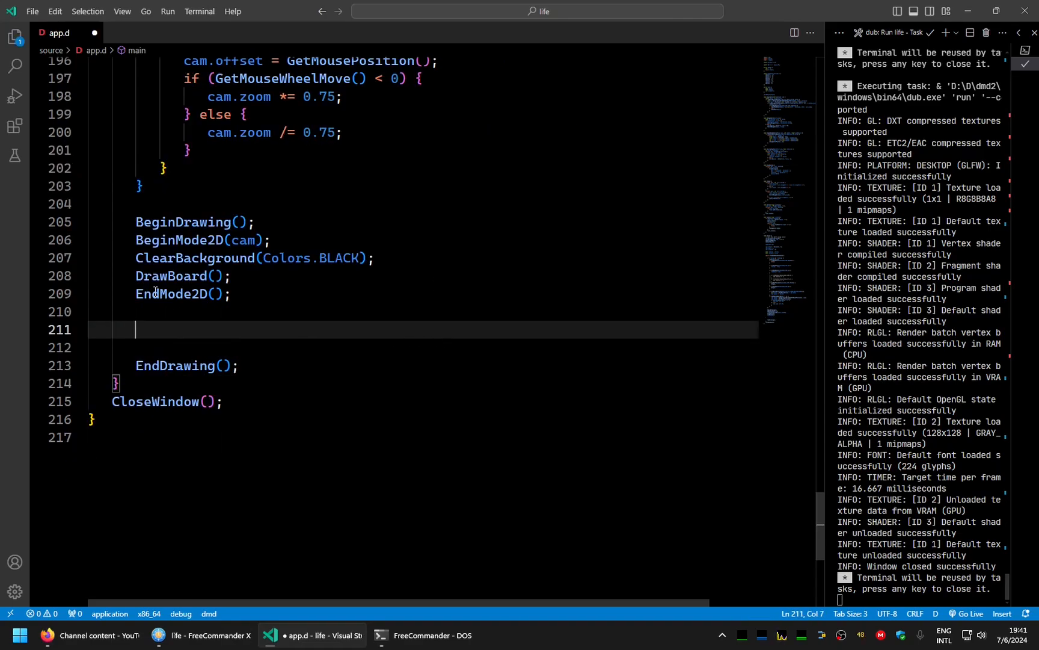
Add if(saving) and if(loading) blocks after EndMode2D, beginning a gui call inside saving
double_click(171, 294)
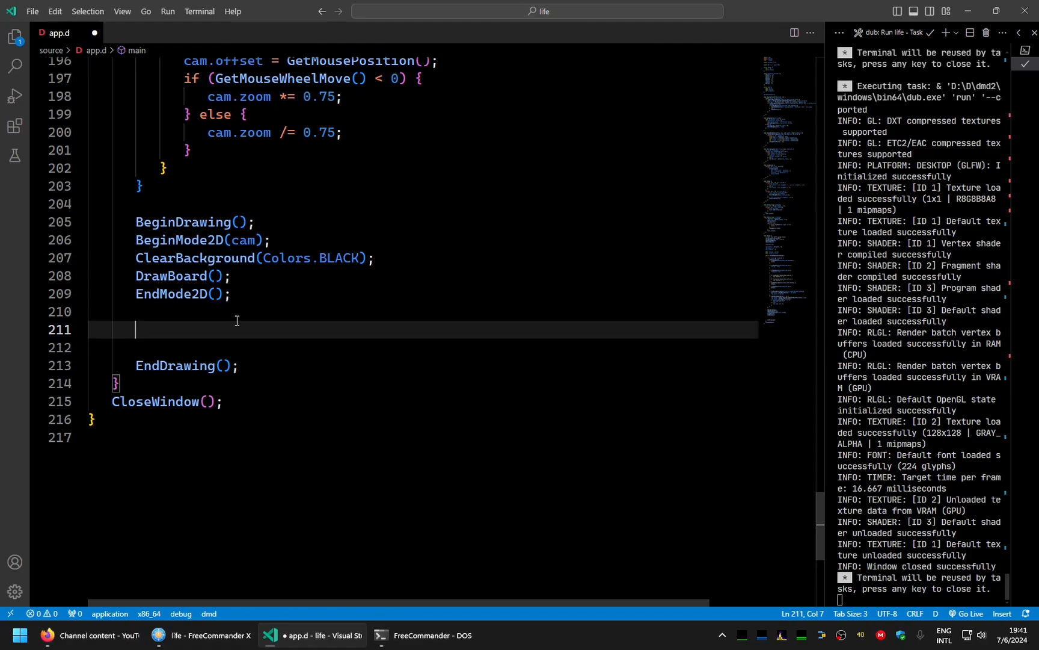
text(if(saving) {)
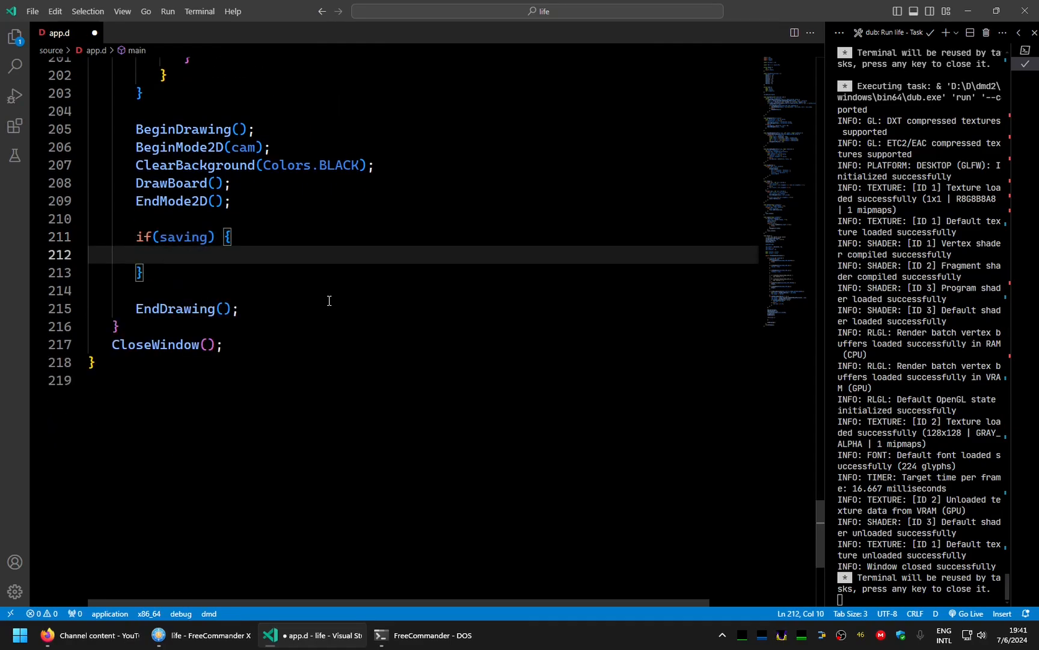
text(if(loading))
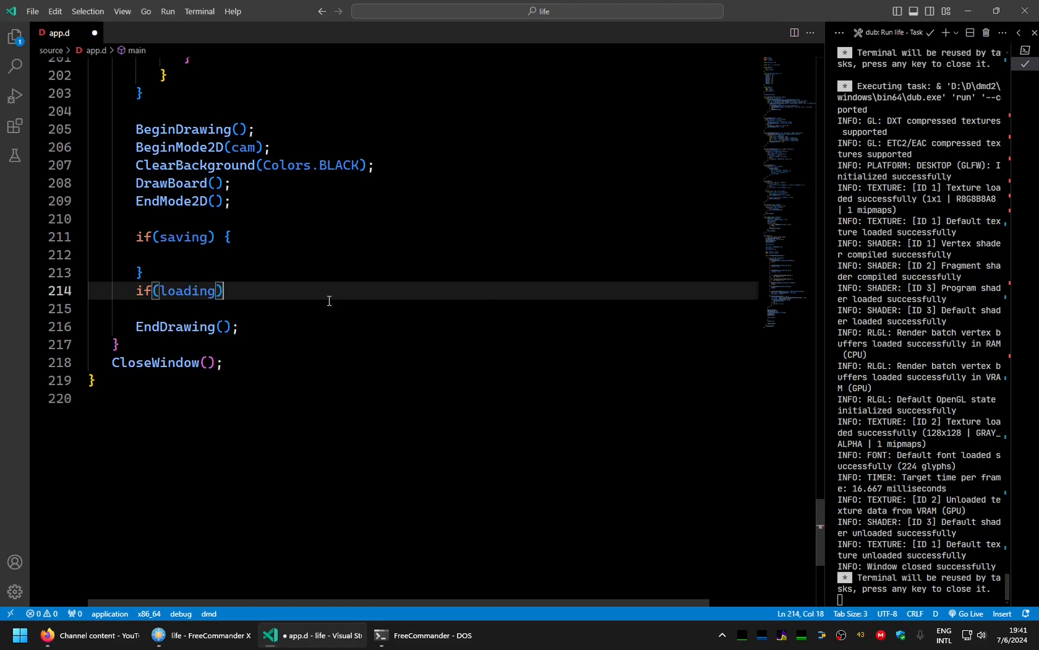
text({)
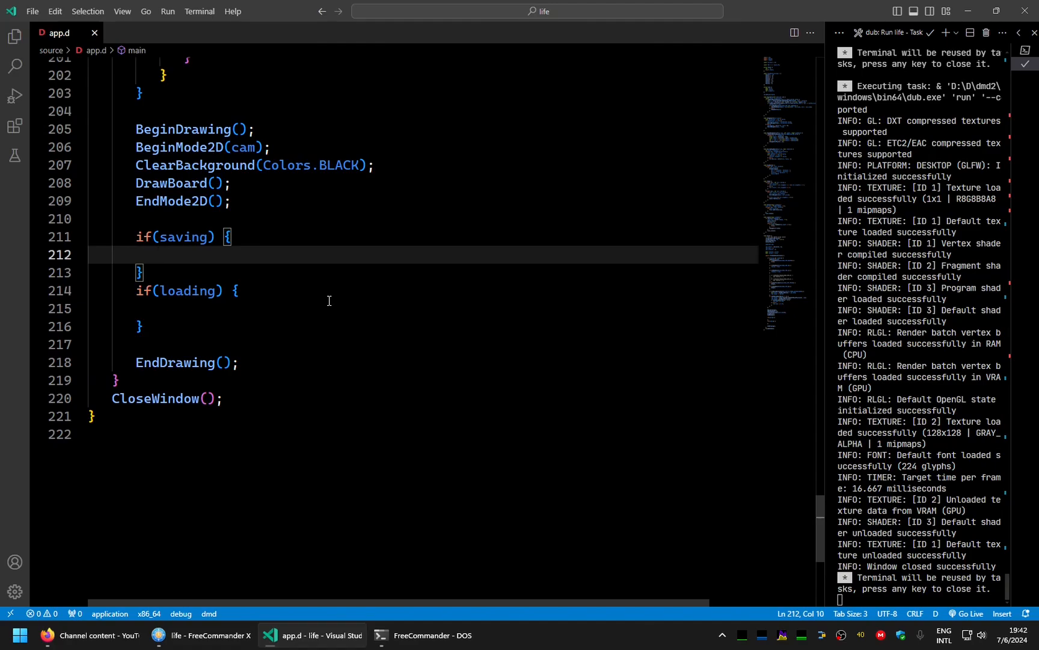
click(159, 254)
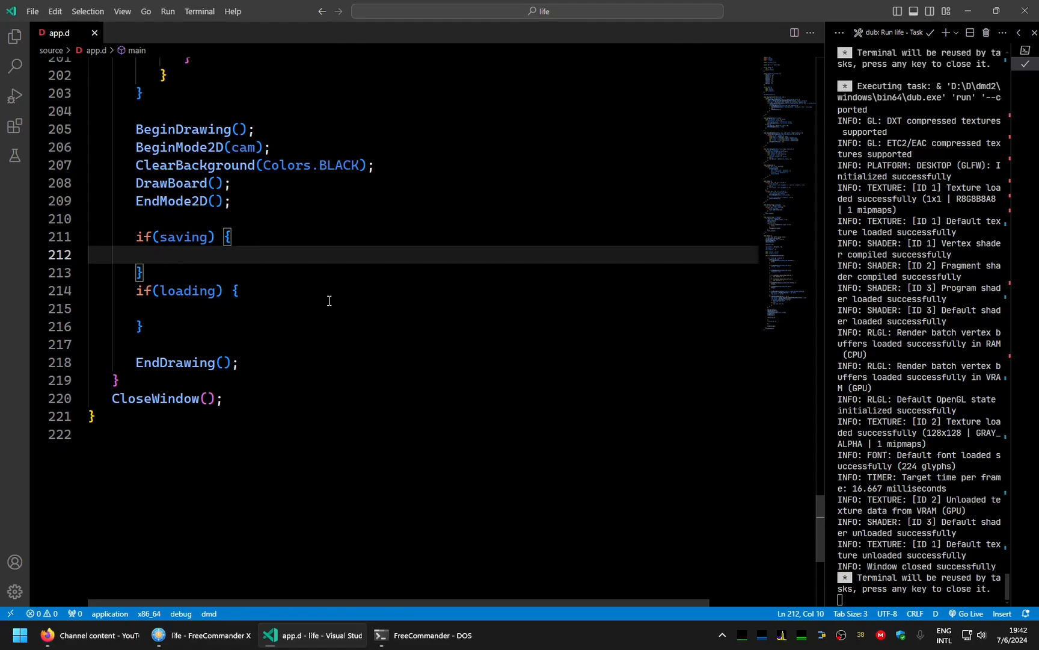
text(gui)
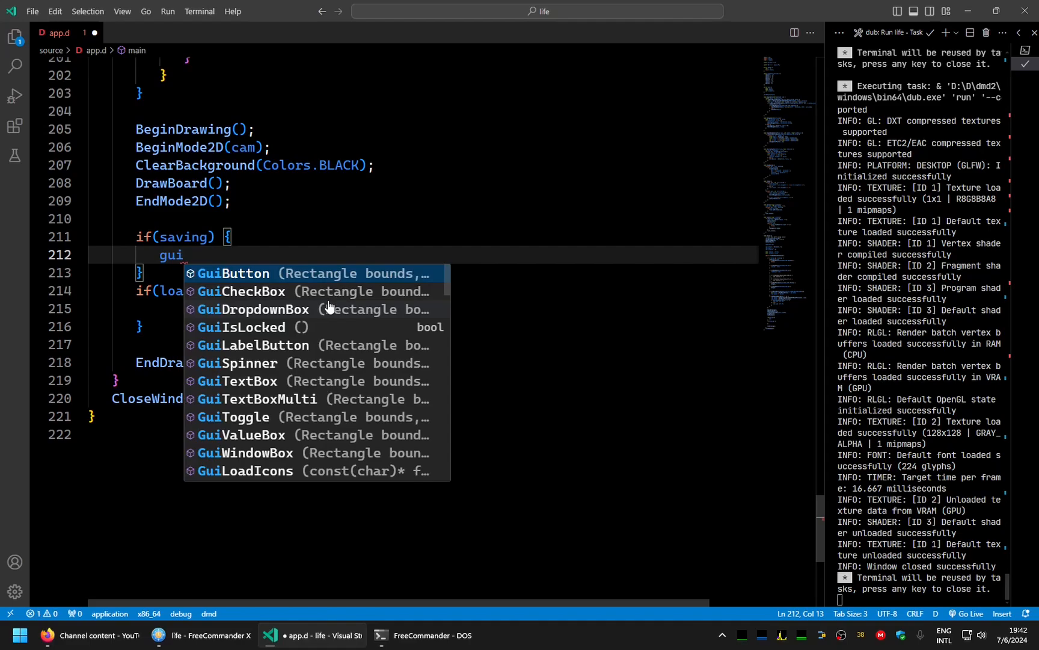
Write GuiTextInputBox with Rectangle(0, 0, 300, 200), 'Saving data' title and save prompt
text(text)
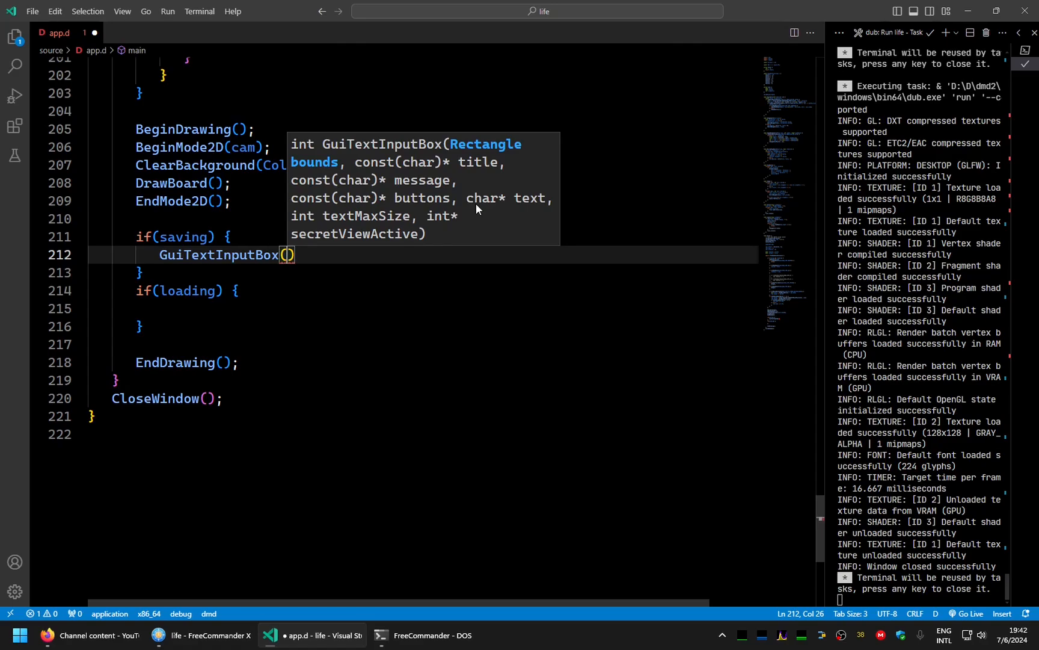
text(recreant)
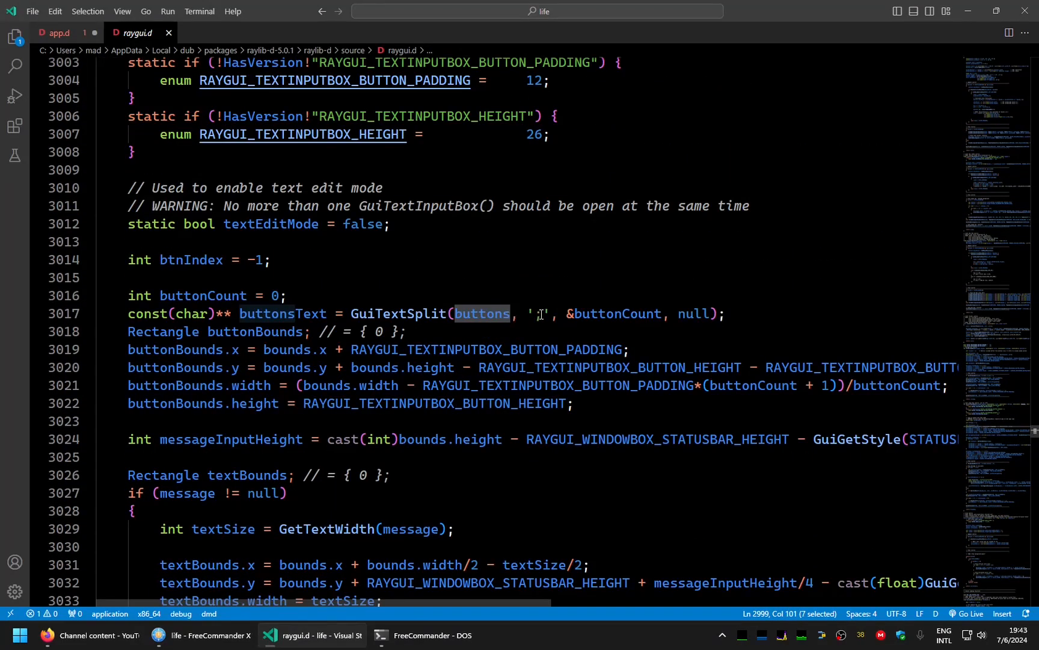
click(540, 314)
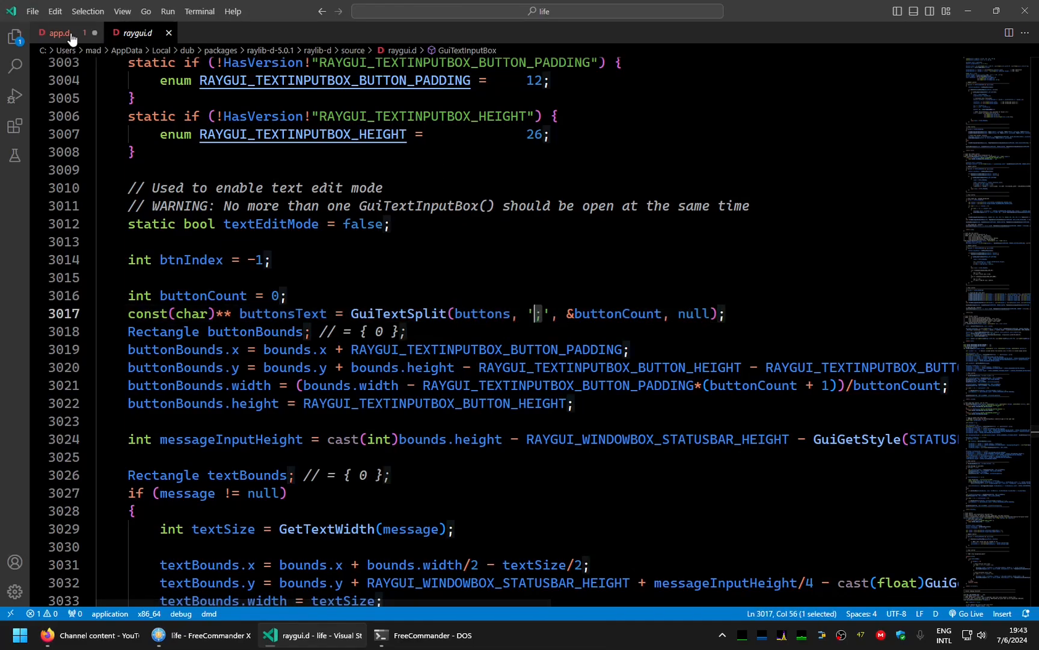
click(57, 32)
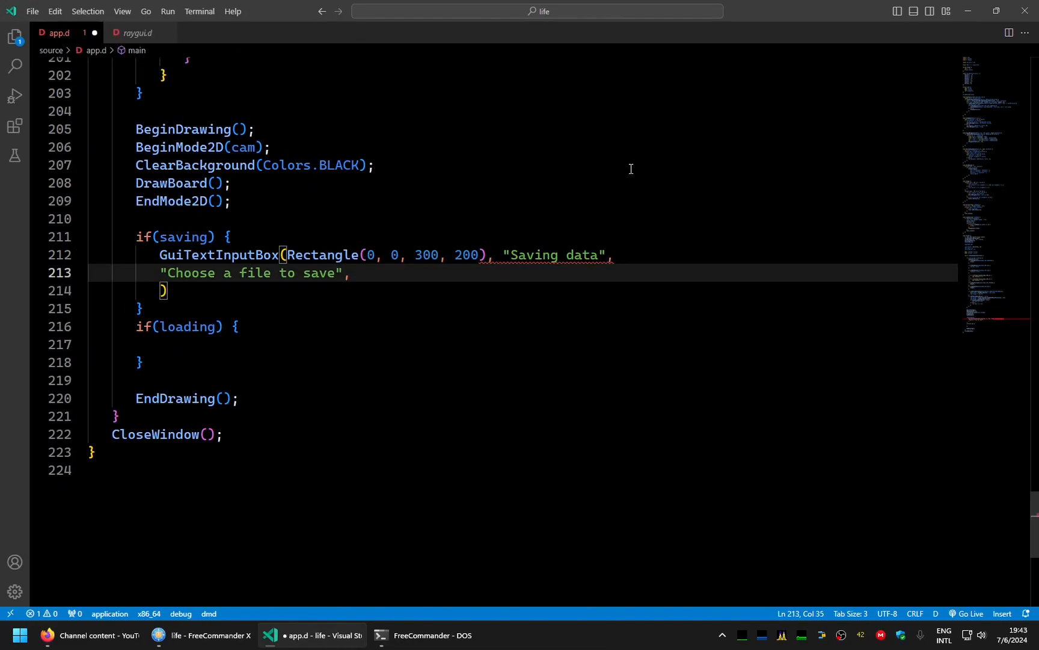
Pass "Ok;Cancel", the fileText buffer, a 250 limit and null to the call
text("Ok;")
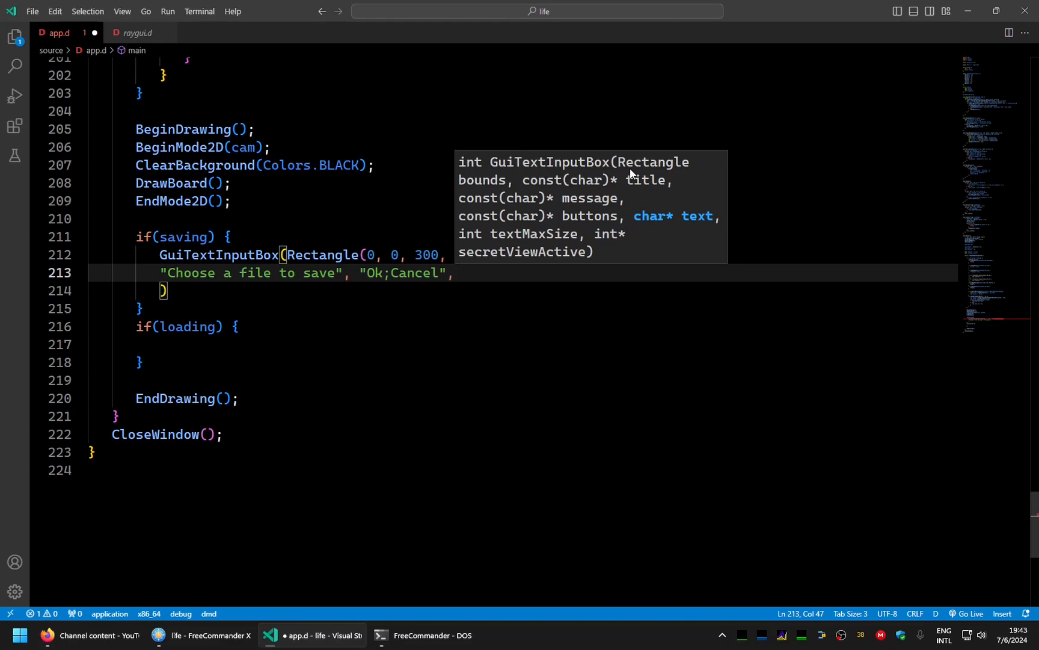
scroll(up, 3)
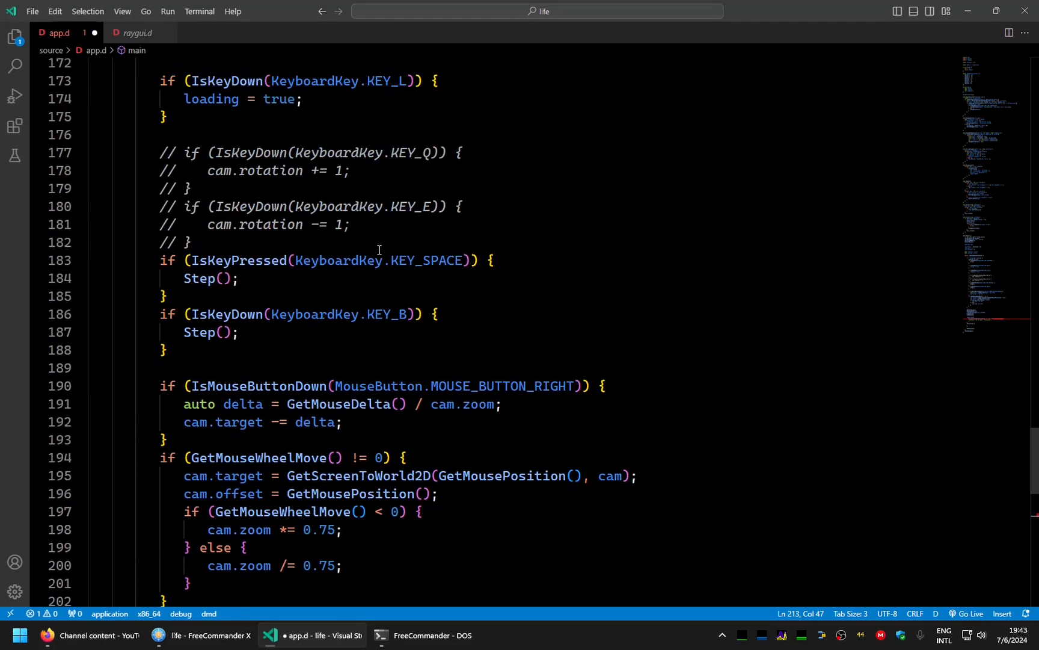
text(cel", fileText.ptr,)
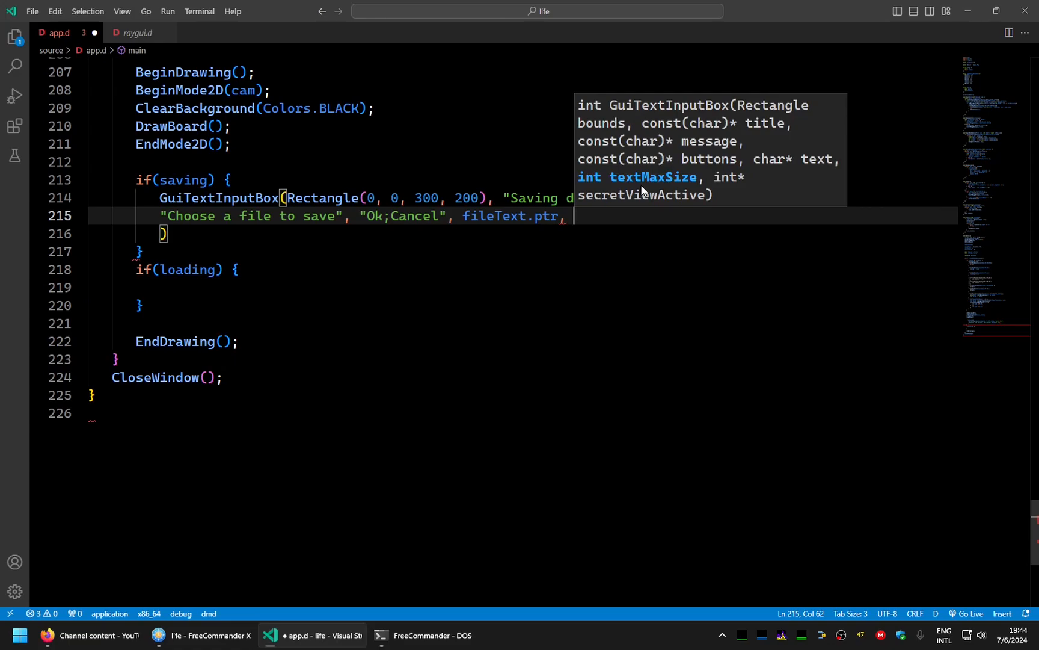
text(250, );)
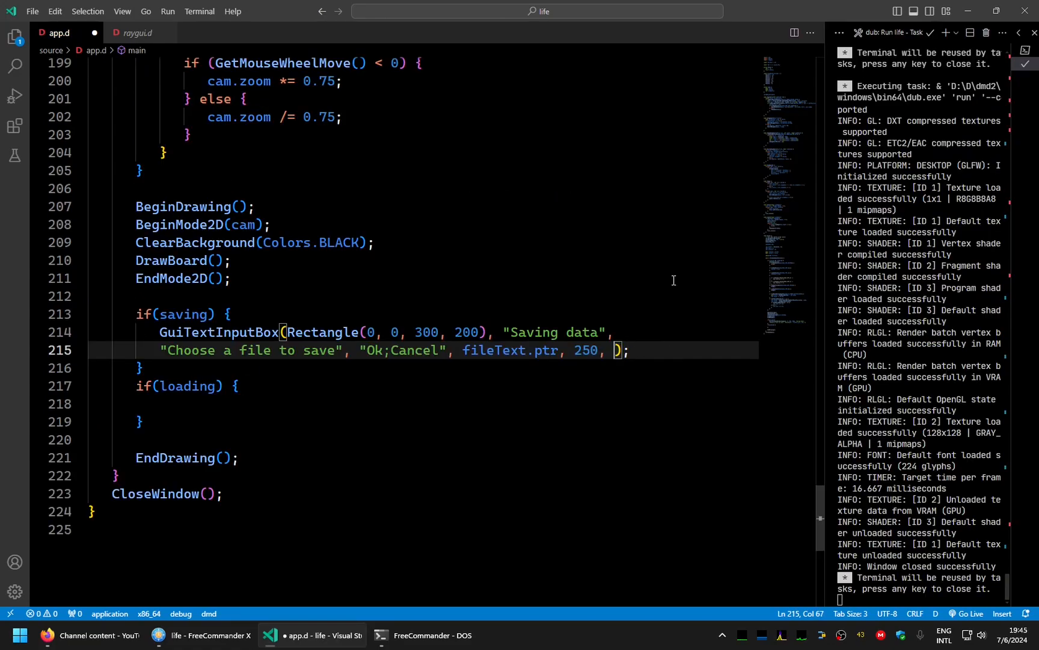
text(null)
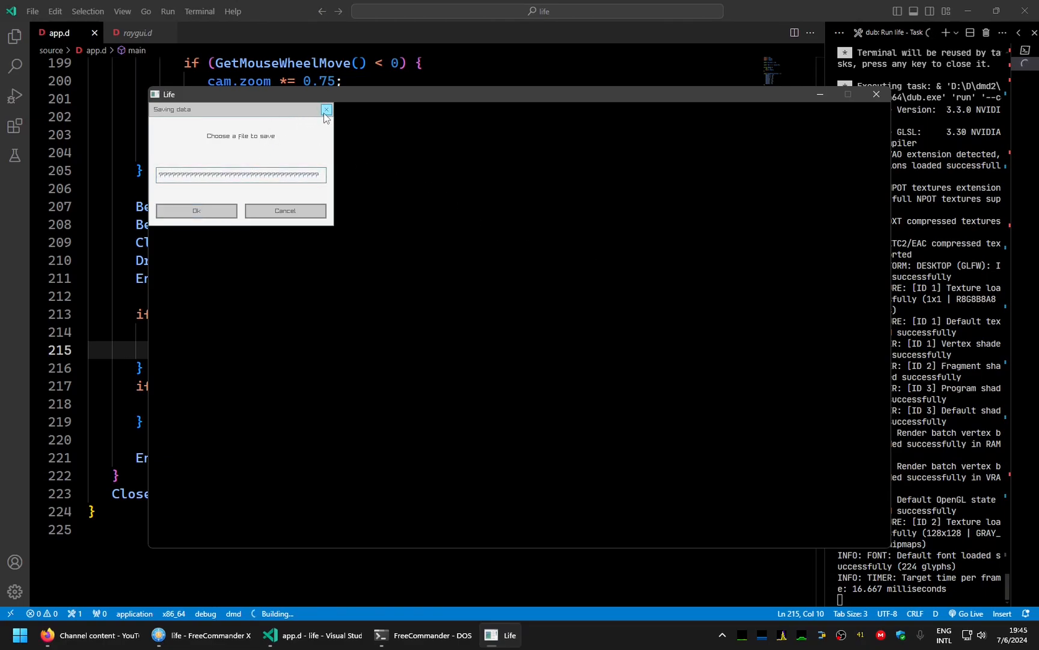
mouse_move(251, 140)
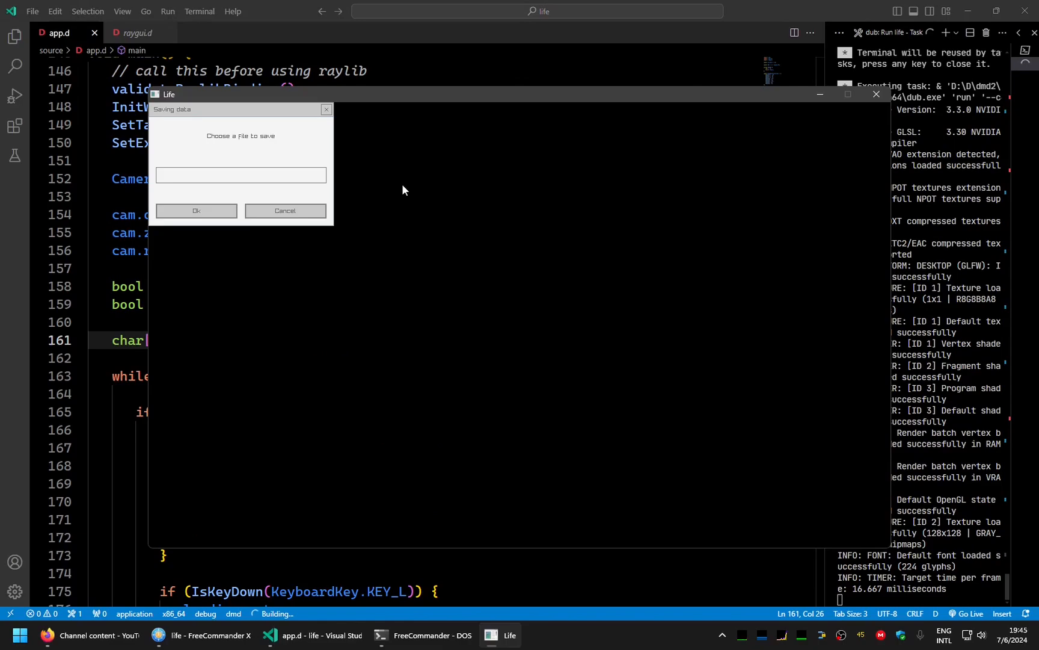
Type a test name in Life's Saving data dialog, then return to the app source
text(asdasdas)
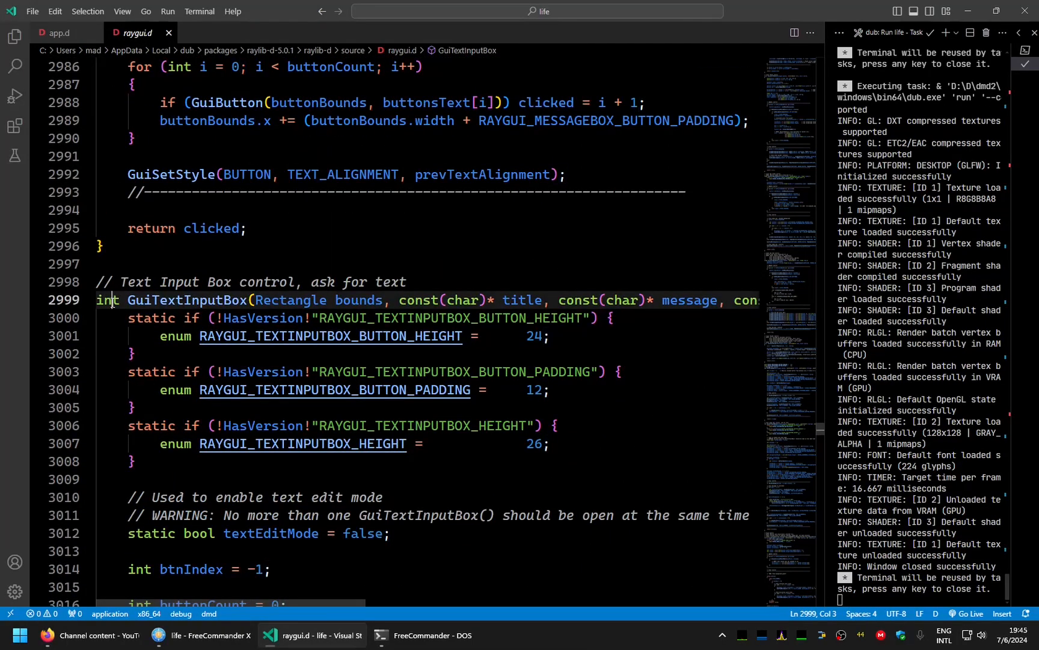
scroll(down, 3)
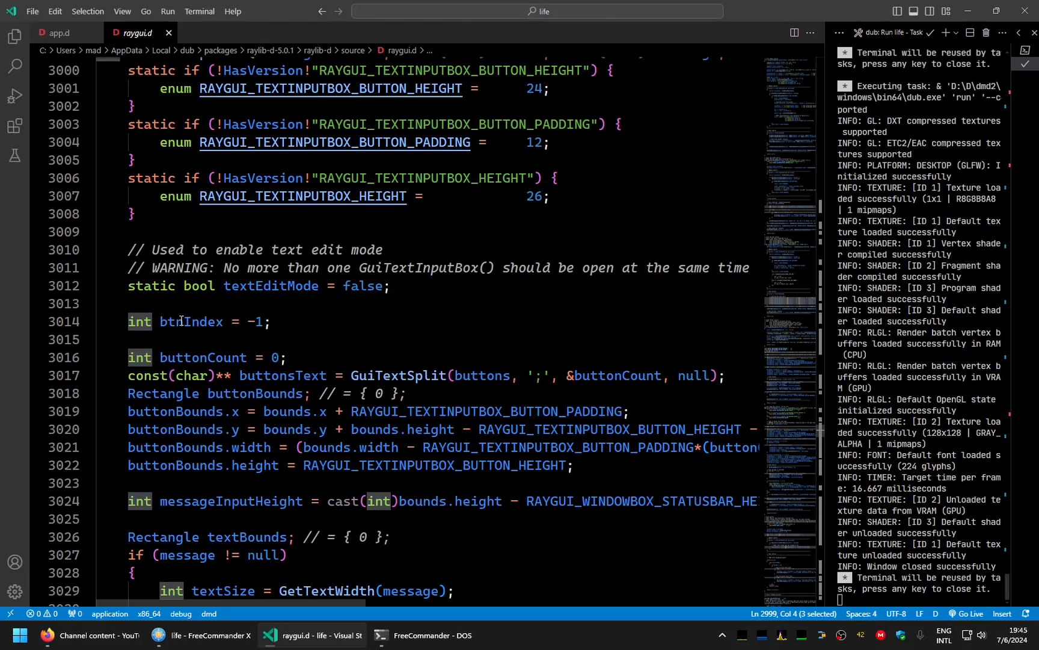
click(59, 32)
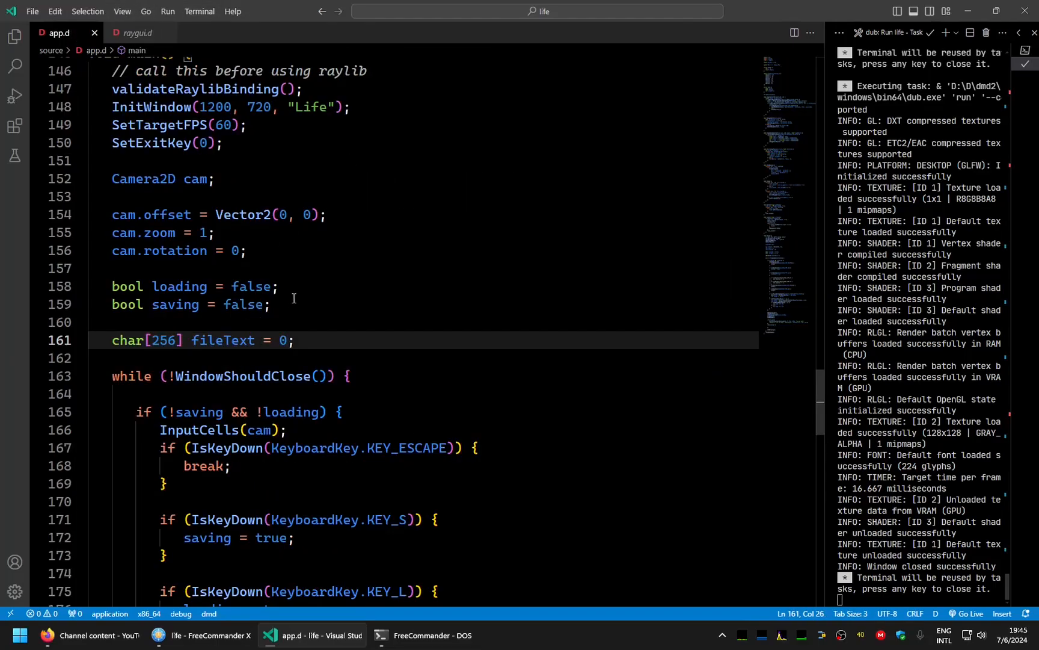
scroll(down, 3)
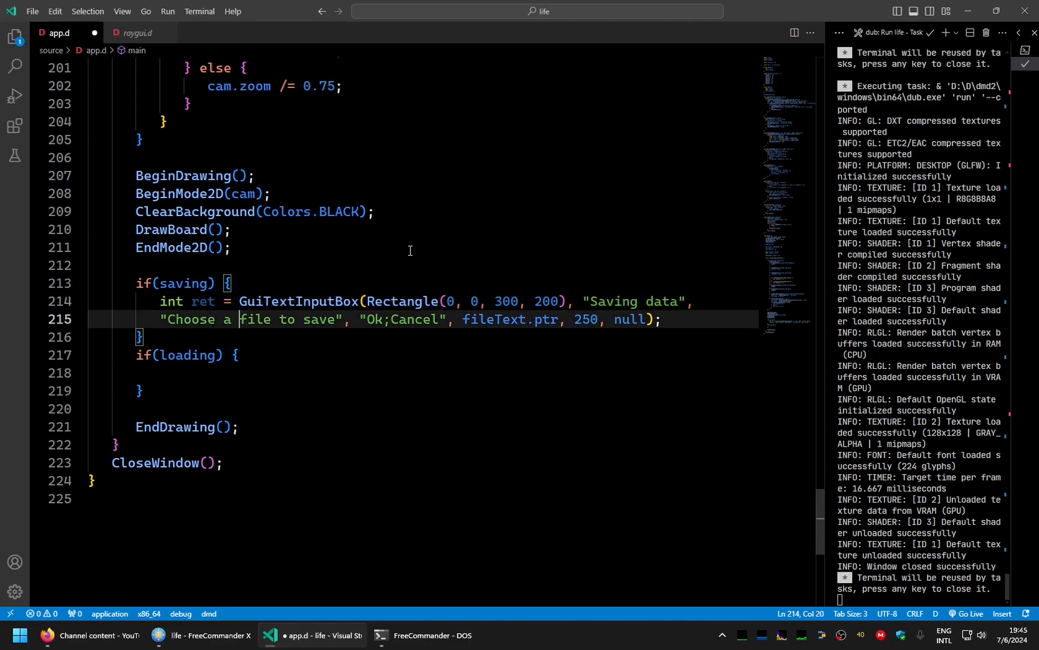
Print the save dialog's return value with writeln(ret);
text(writeln(ret);)
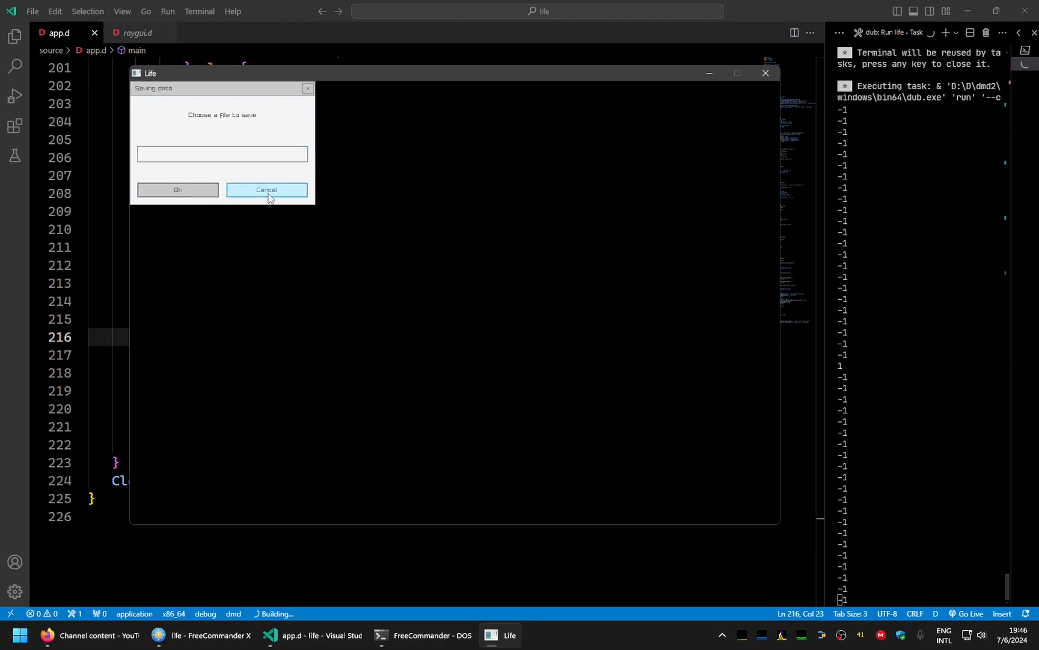
mouse_move(432, 185)
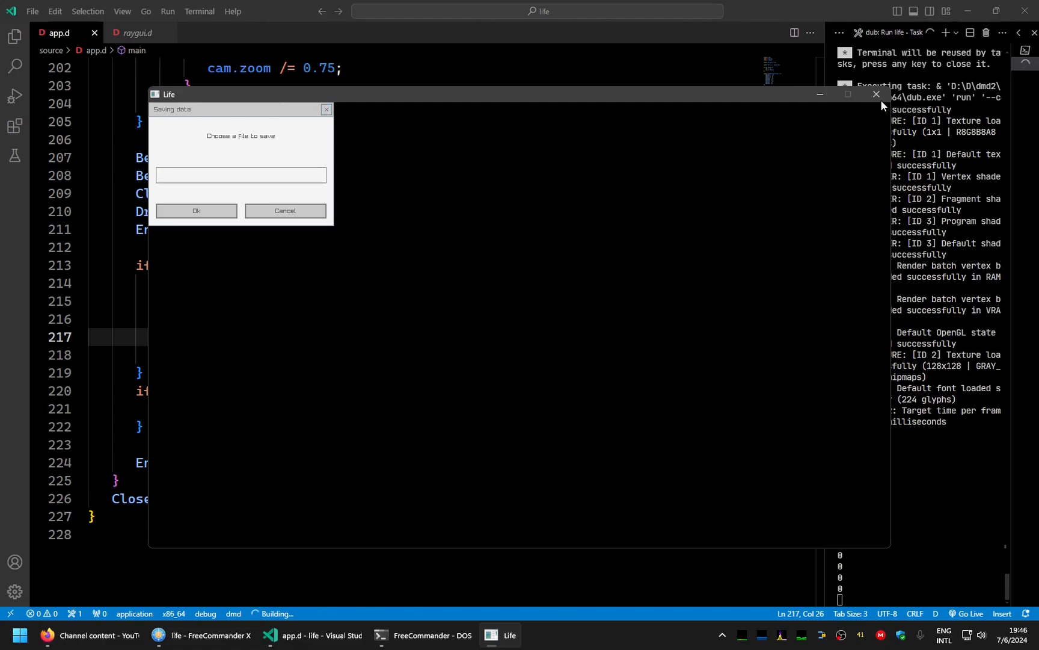
Call Save(to!string(fileText)) inside if (ret == 1) in the saving block
text(if)
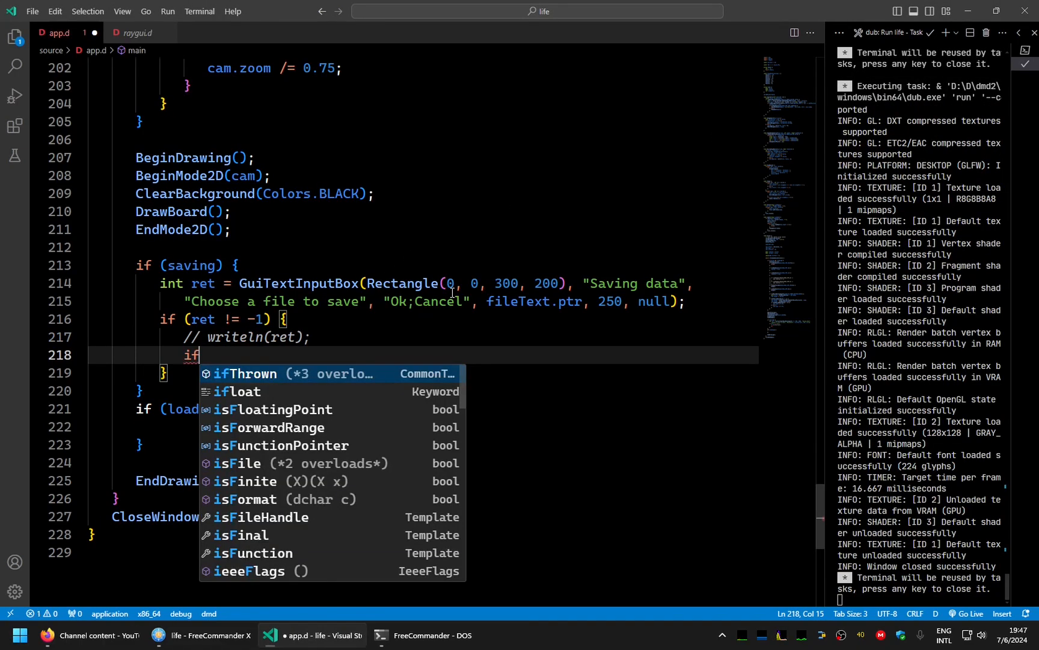
text((ret == 1) {})
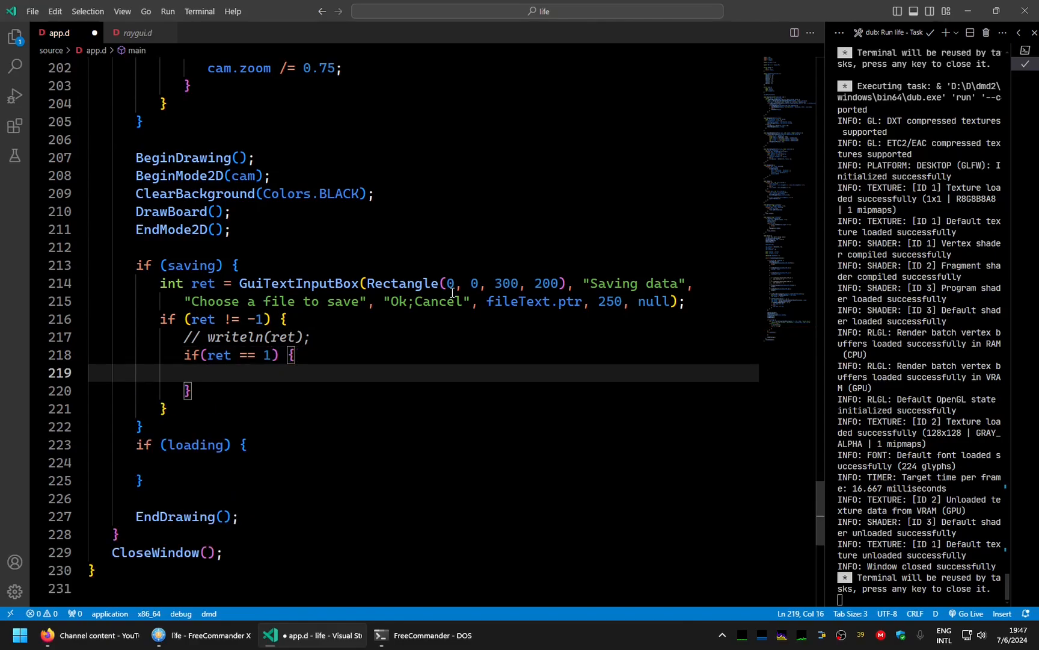
text(Save( fileText);)
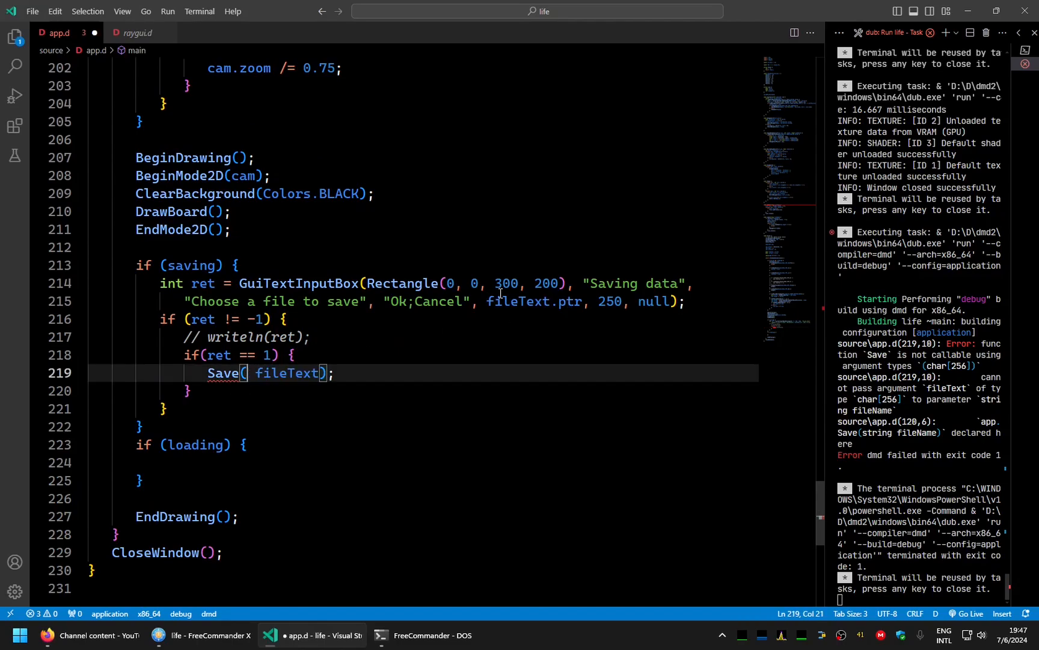
text(to!string)
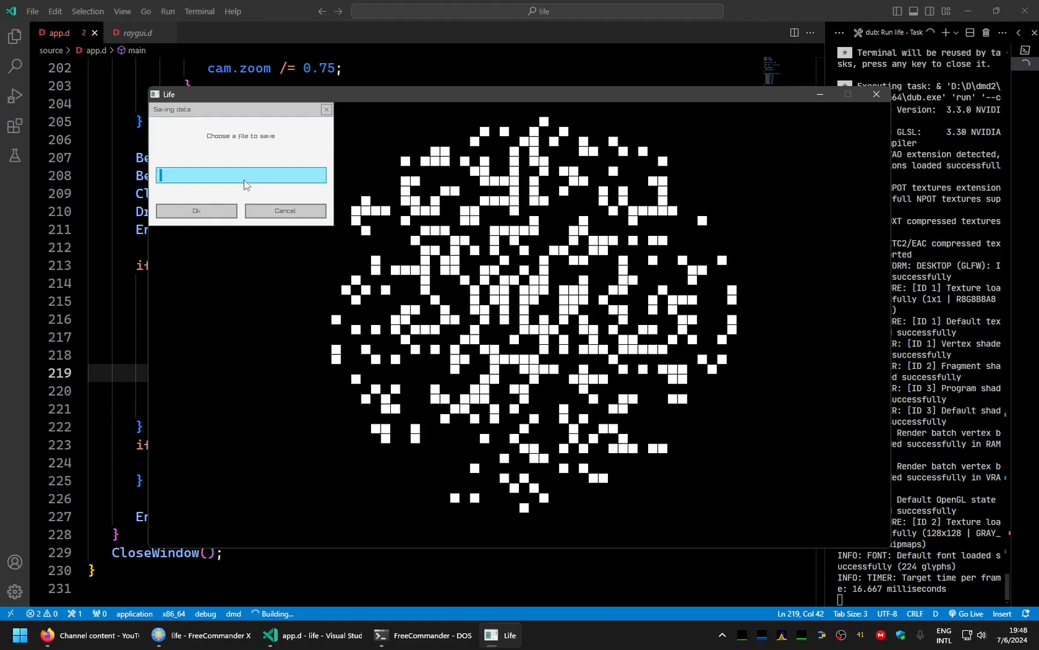
Edit the Save call and move saving = false below the inner if block
text(world.l)
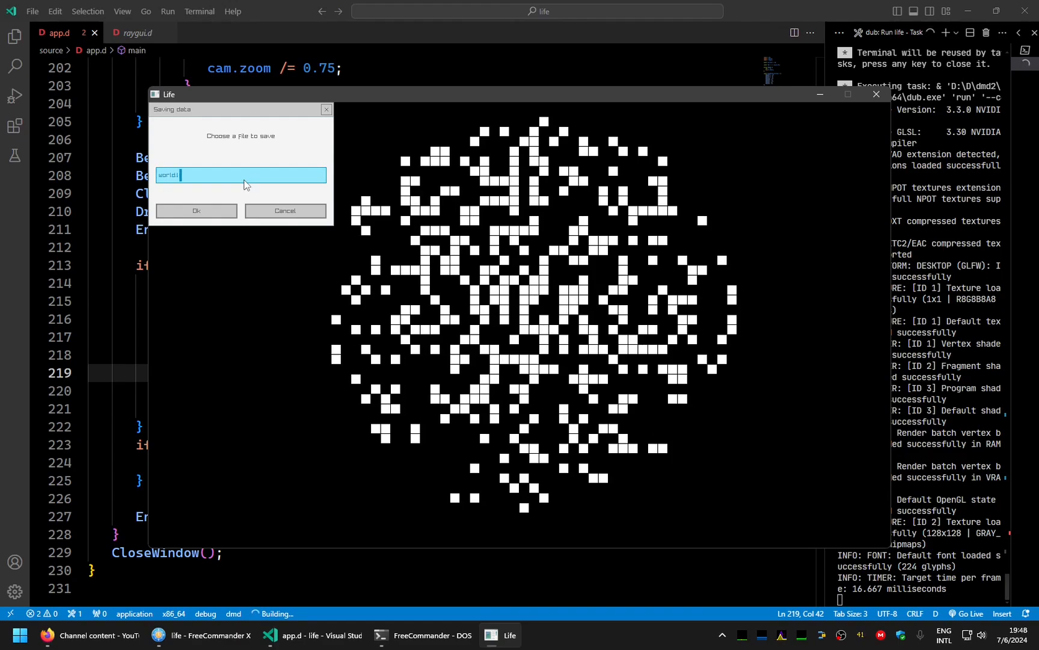
text(life)
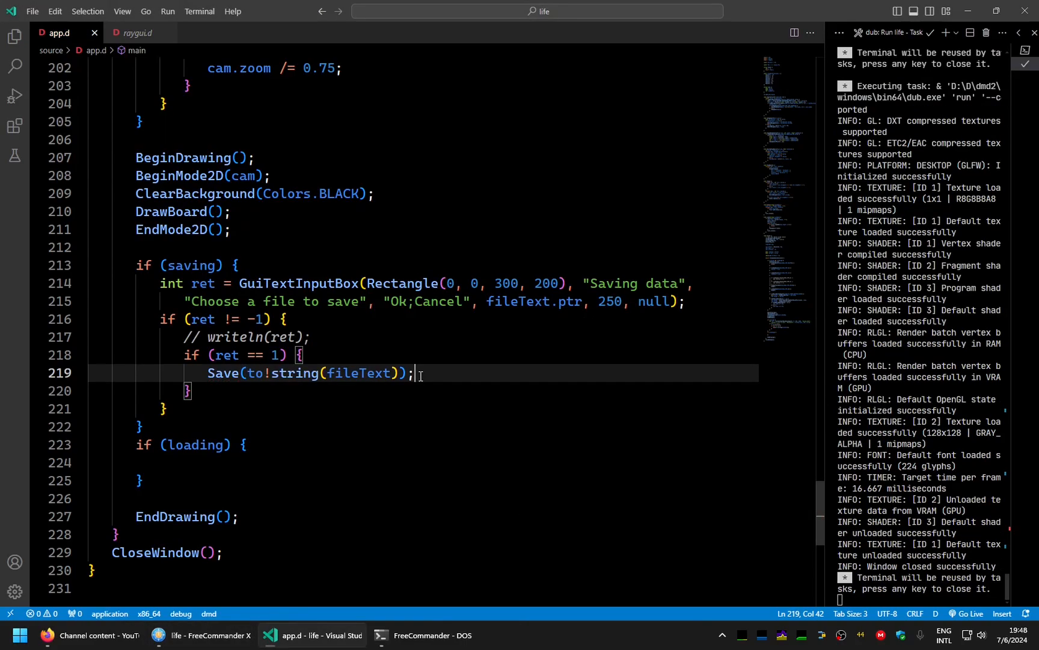
text(saving = false;)
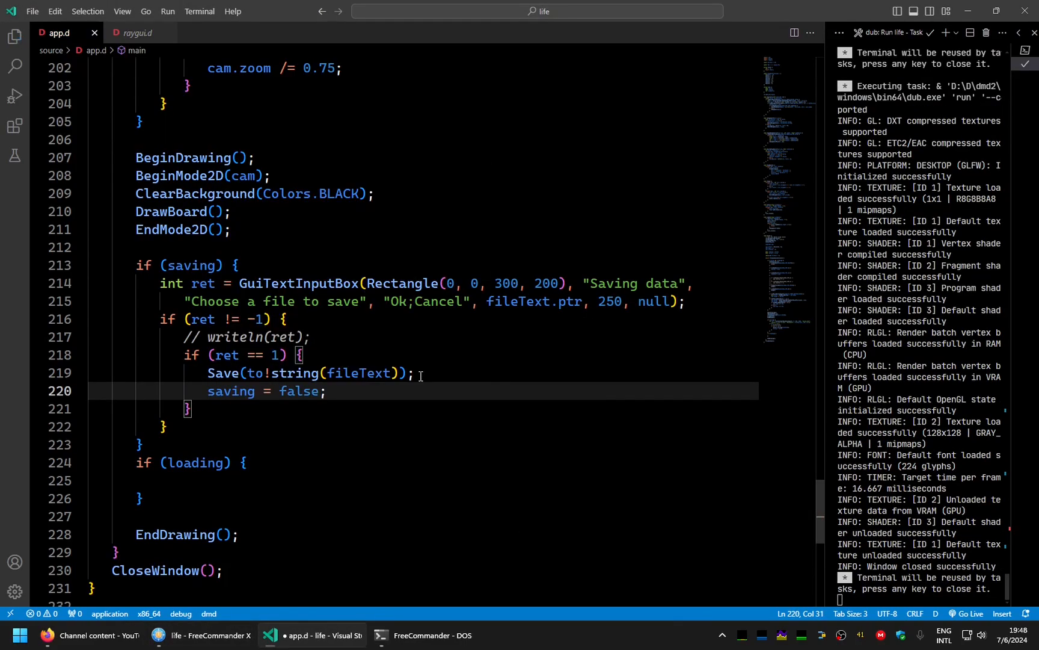
double_click(232, 391)
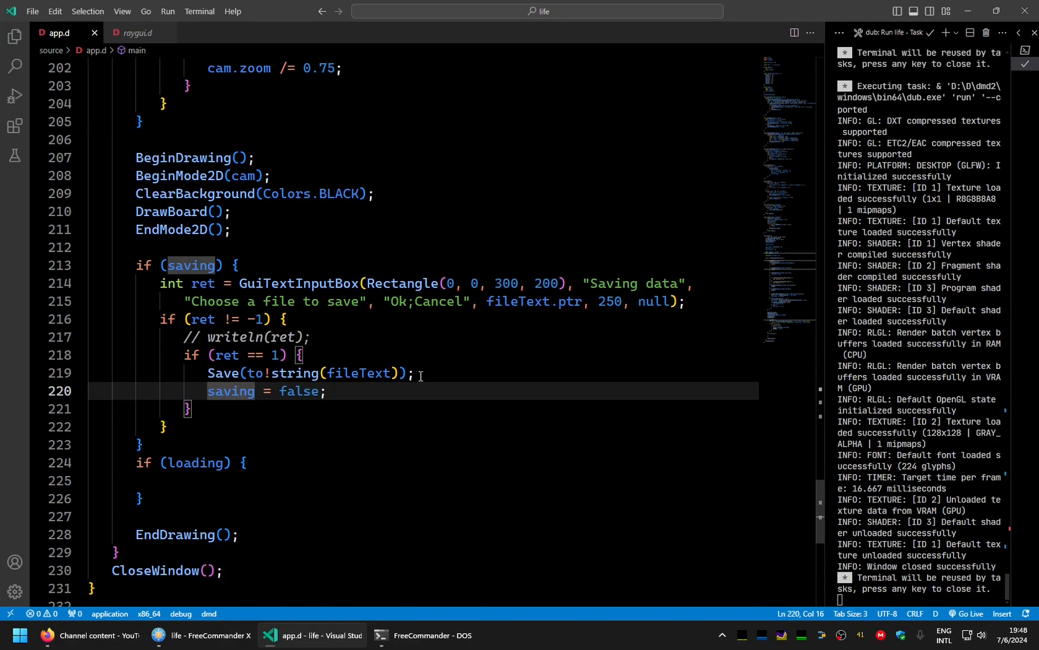
click(264, 319)
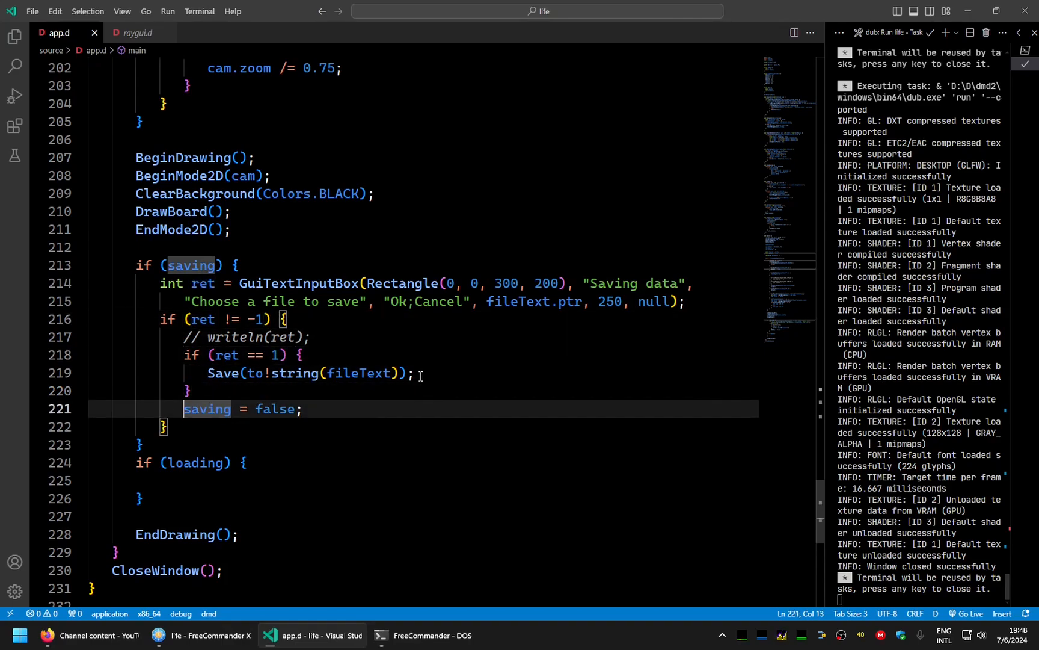
drag(183, 409, 302, 409)
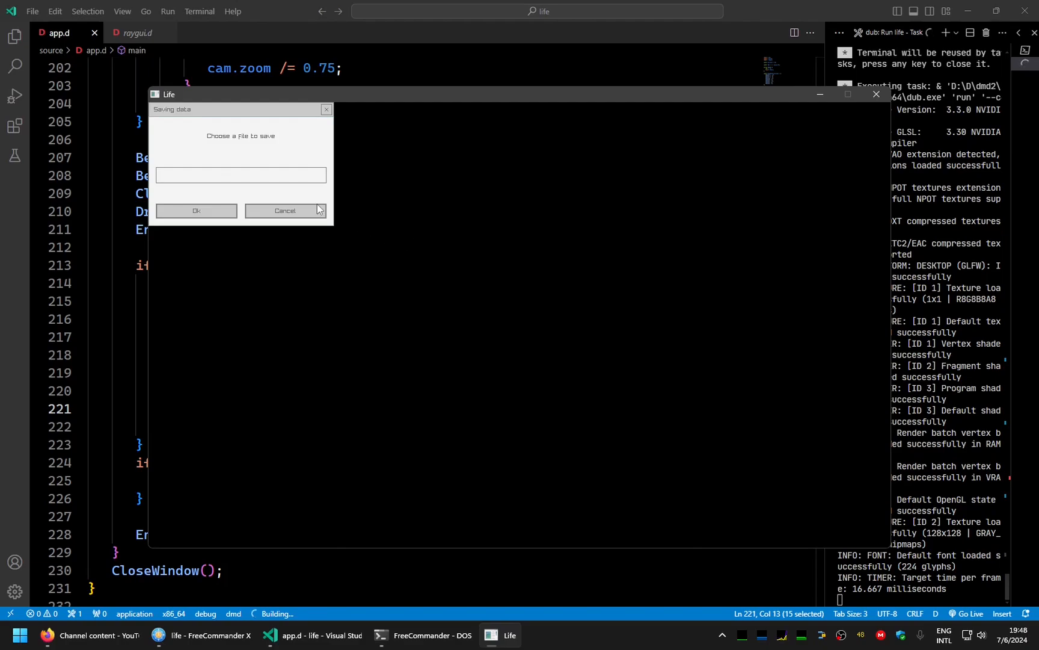
Enter the file name 'kkkk' in Life's save dialog and confirm with Ok
text(kkk)
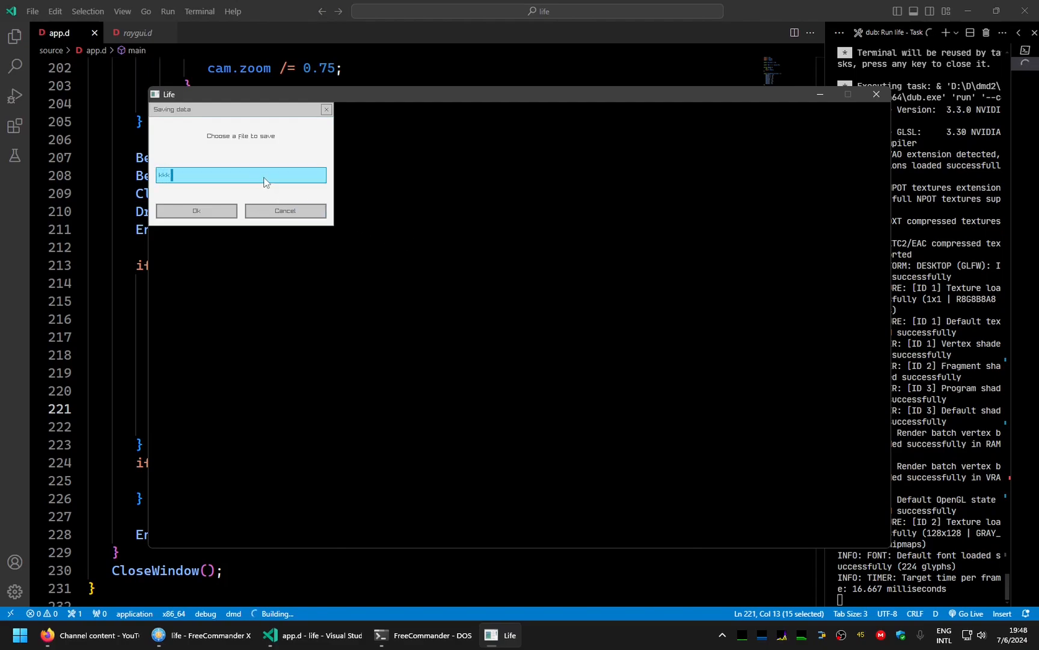
text(k)
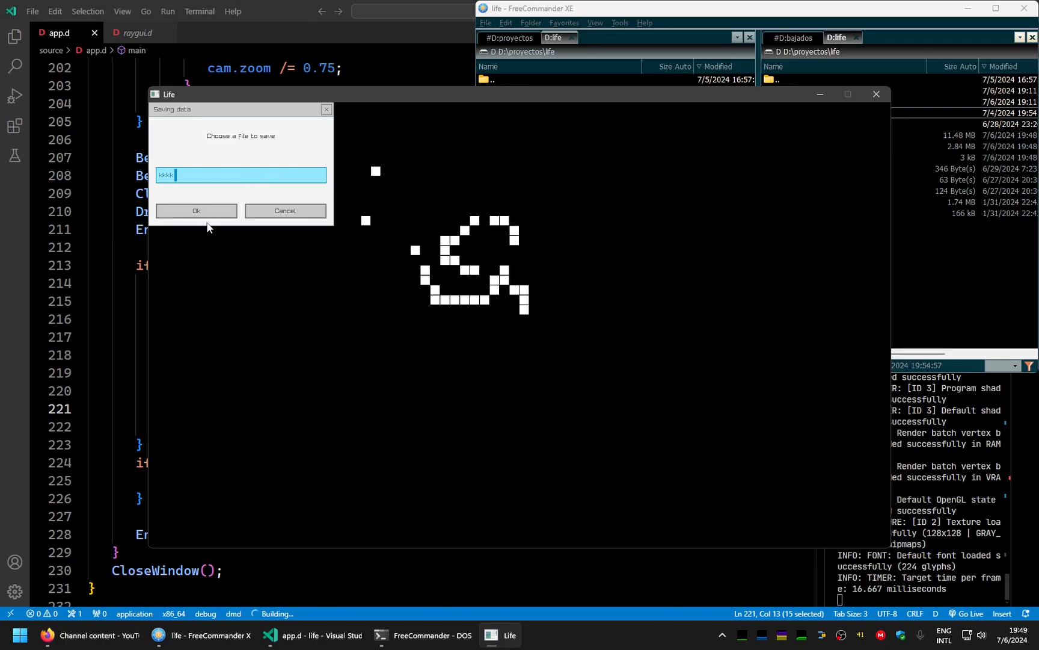
click(196, 210)
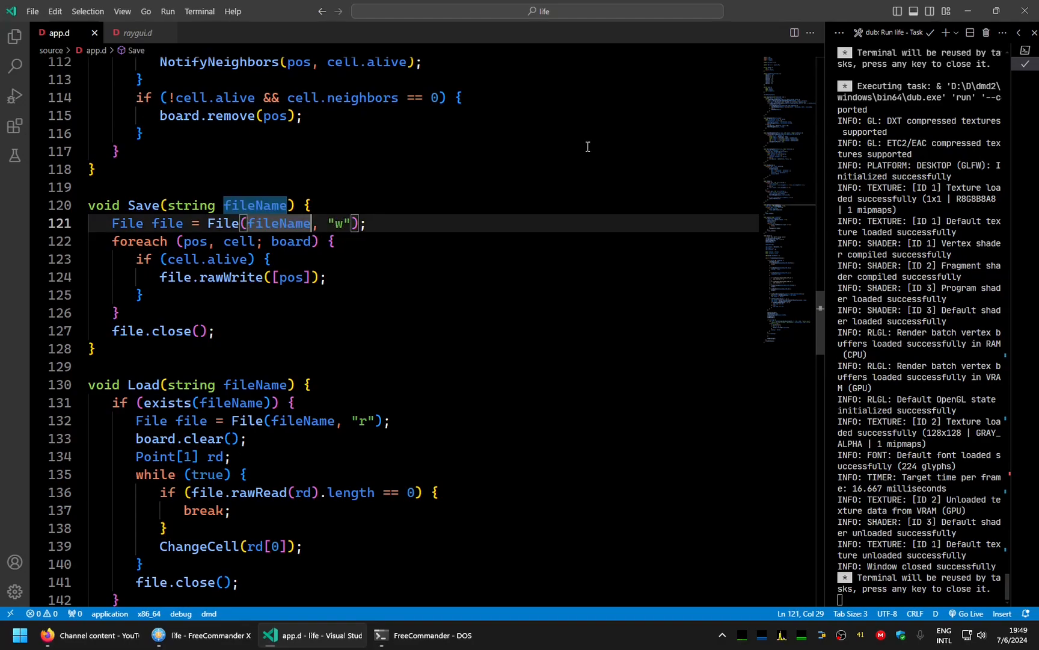
Append the .life extension to file names, then test saving 'example' and cancelling
text(~ ".life")
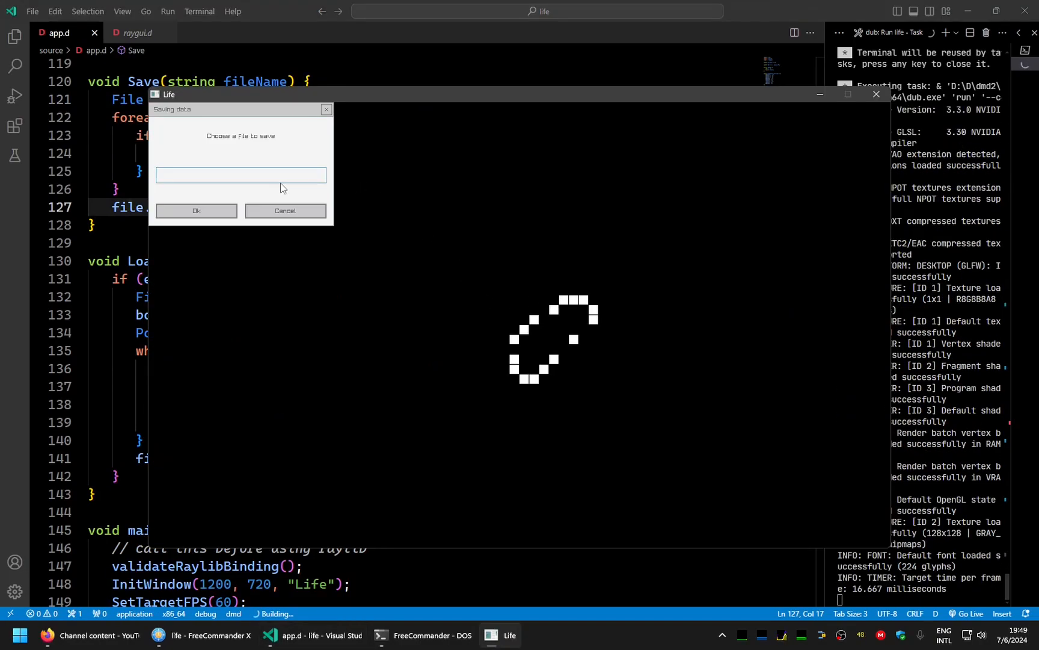
text(example)
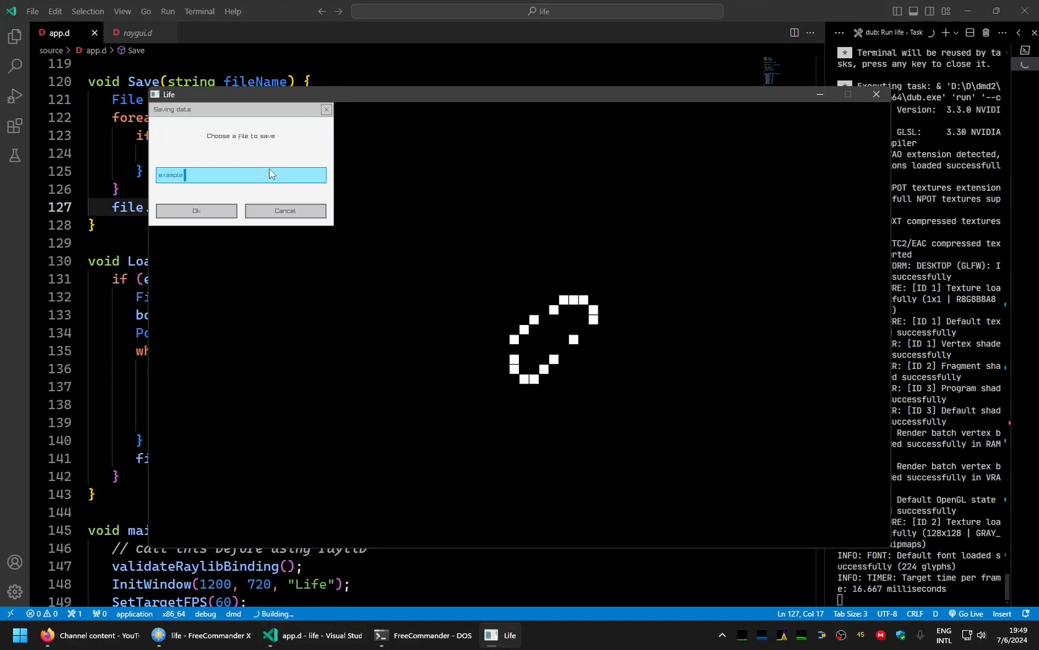
click(195, 210)
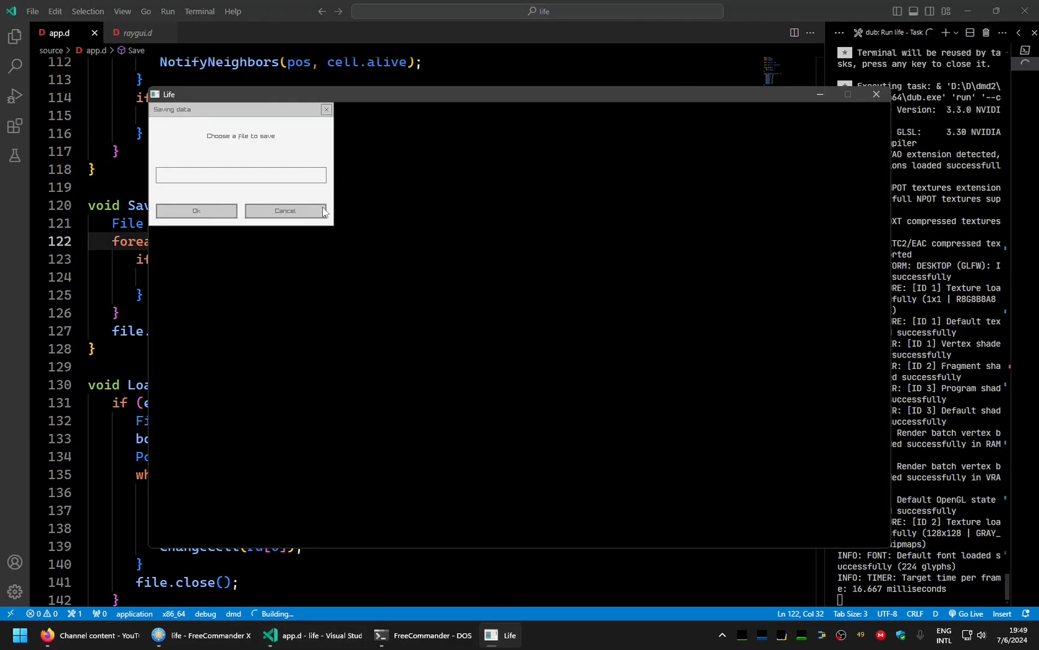
click(284, 210)
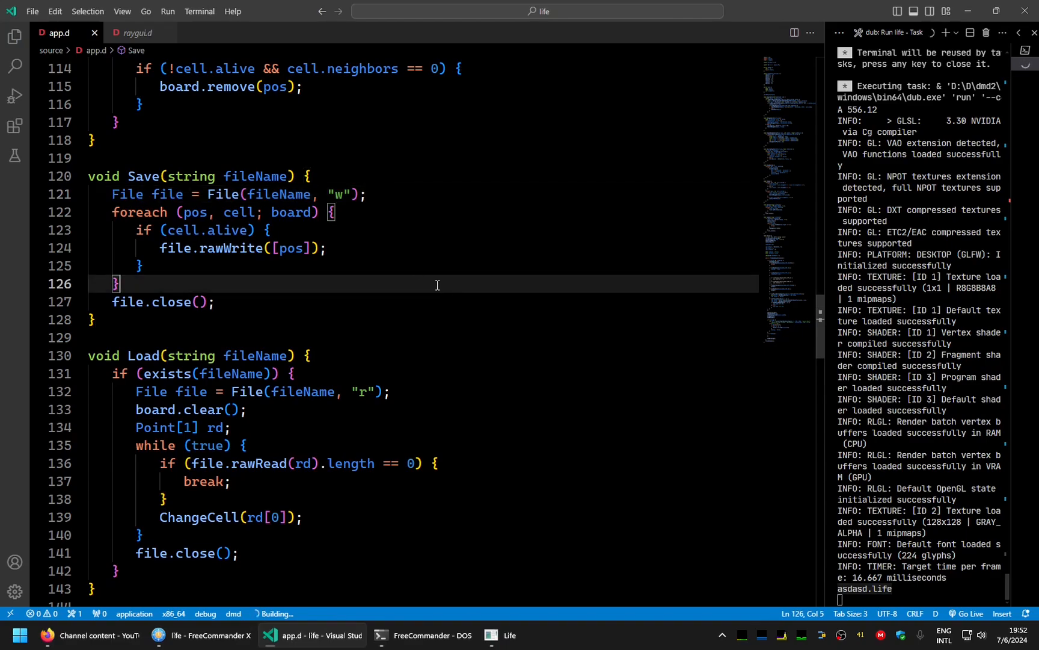
Scroll down toward main to reach the loading branch of the main loop
scroll(down, 3)
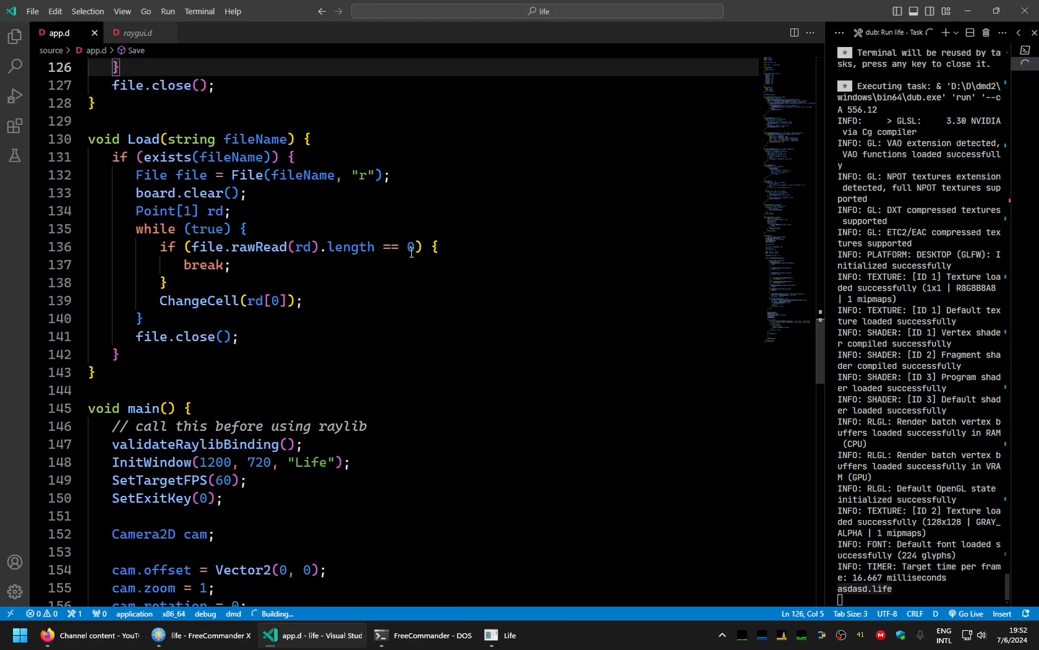
scroll(down, 3)
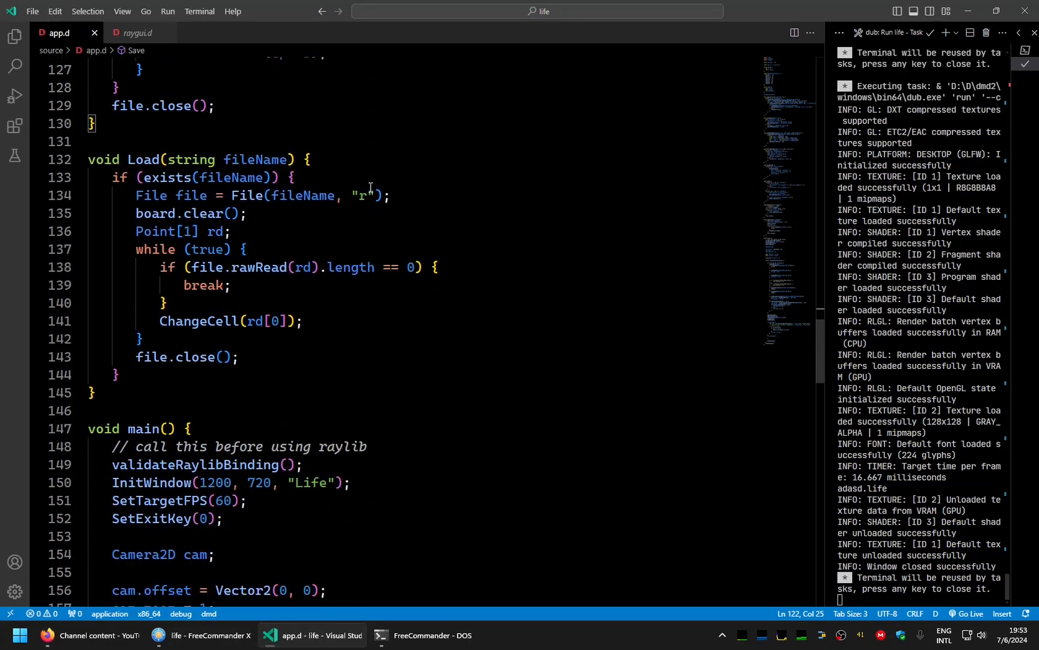
scroll(down, 3)
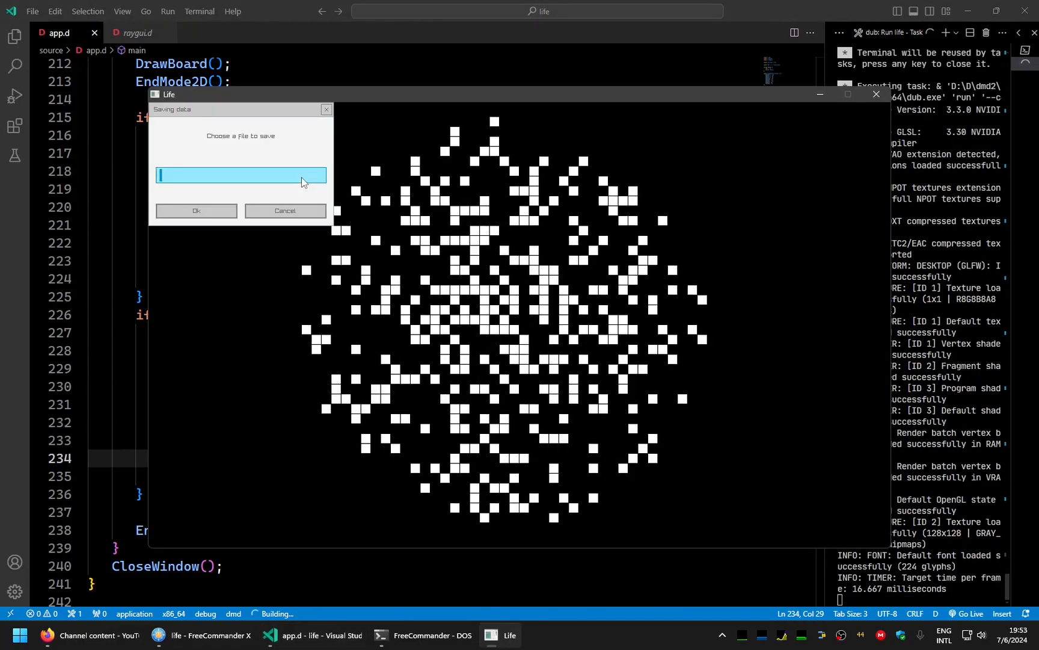
Close Life, look over the saving and loading dialog blocks, and bring up FreeCommander
text(a)
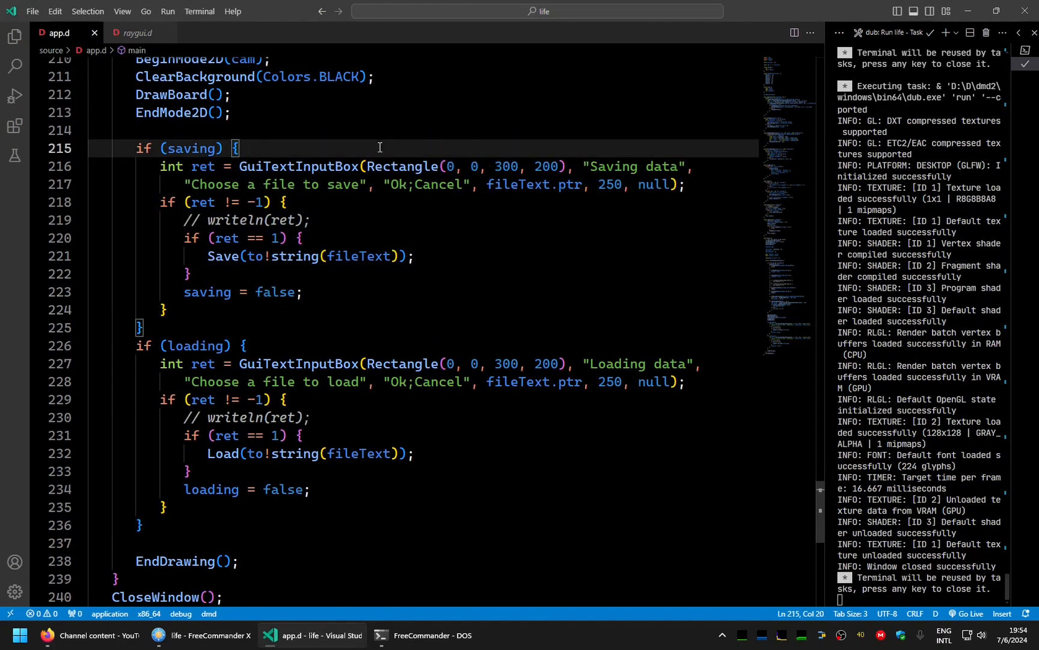
click(509, 131)
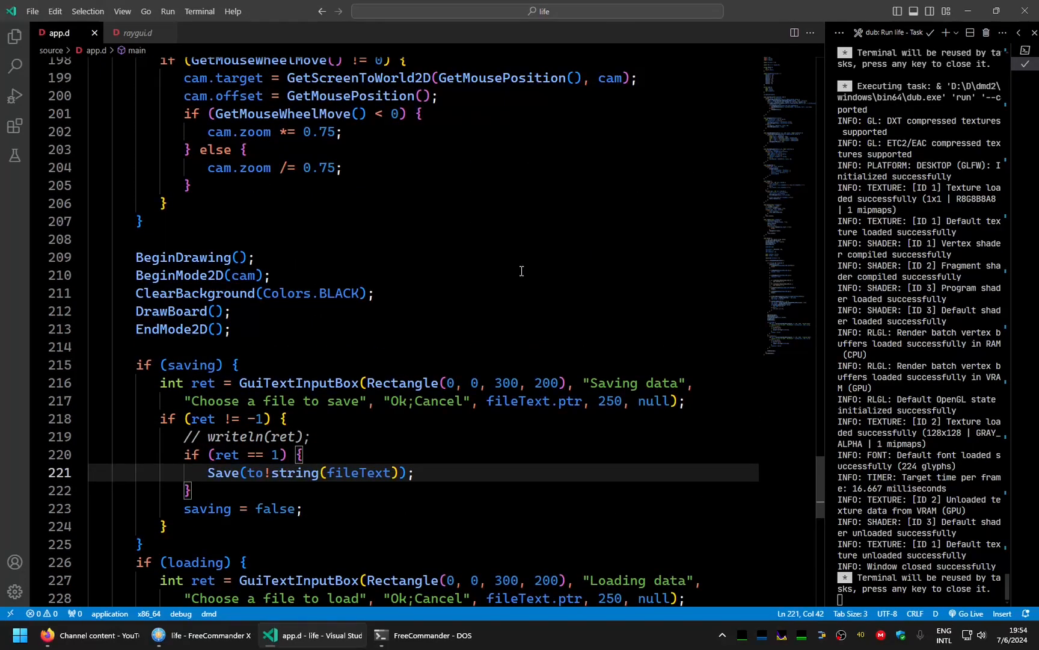
click(207, 636)
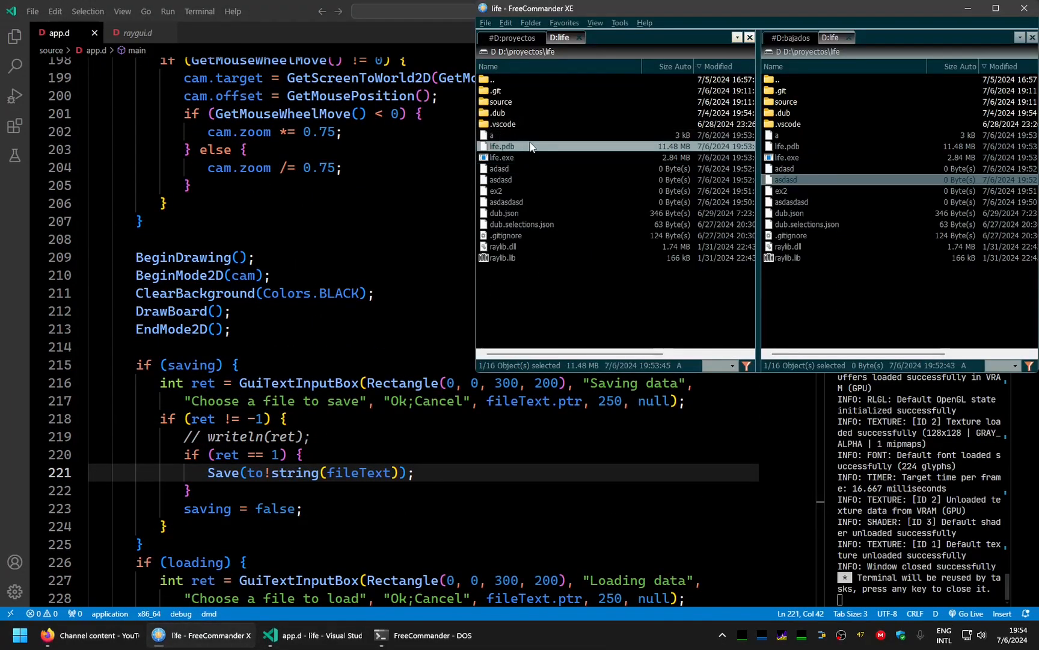
Inspect the 0-byte board files in D:\proyectos\life, then highlight fileName in Load
click(492, 134)
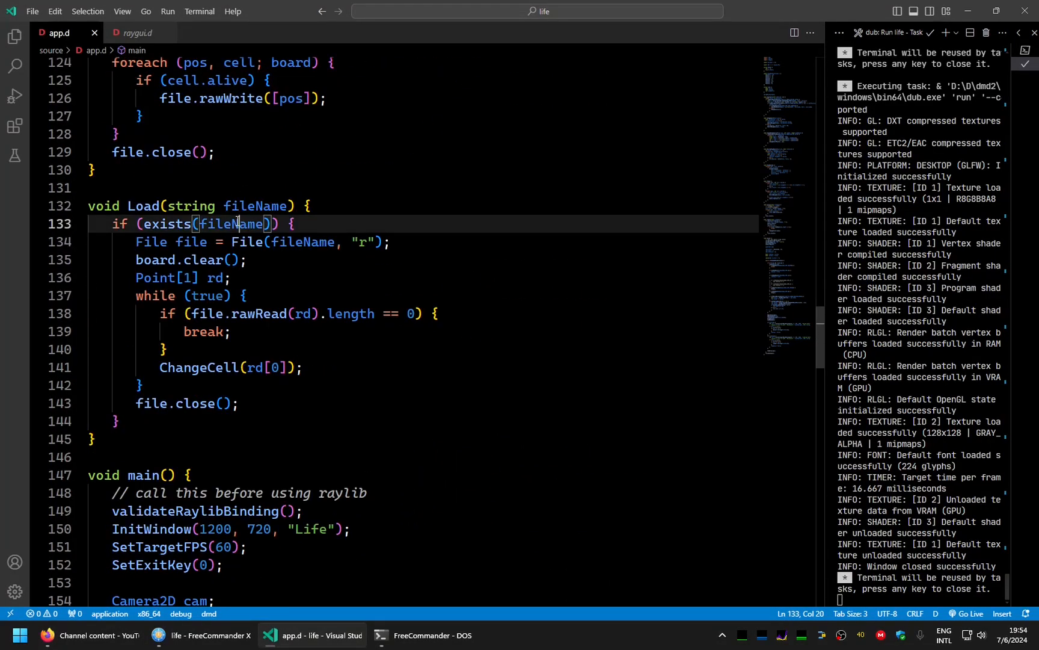
double_click(233, 223)
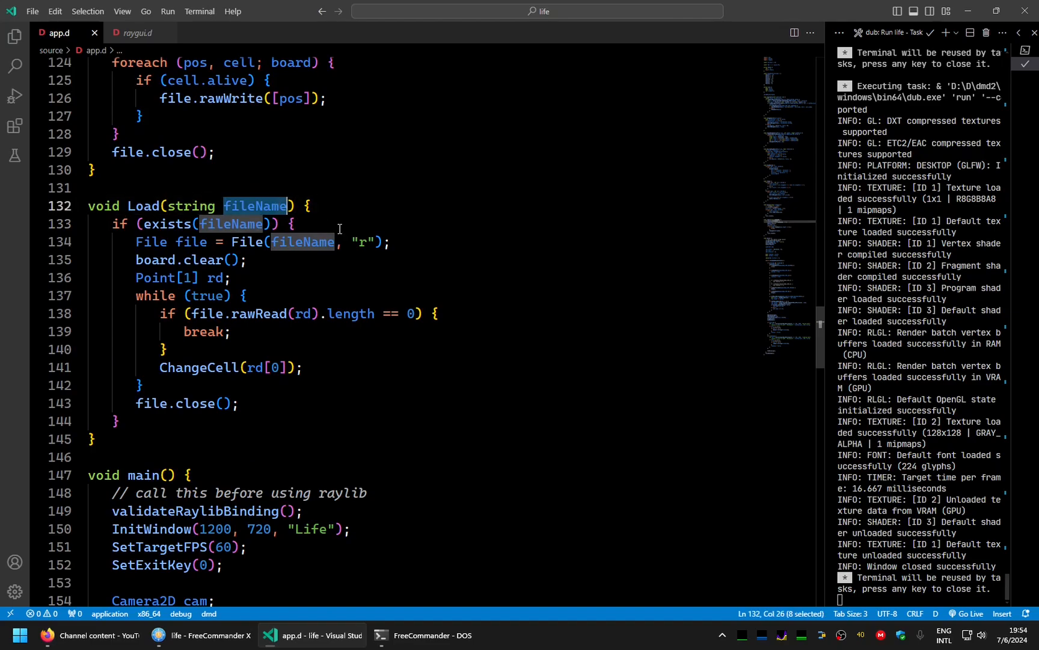